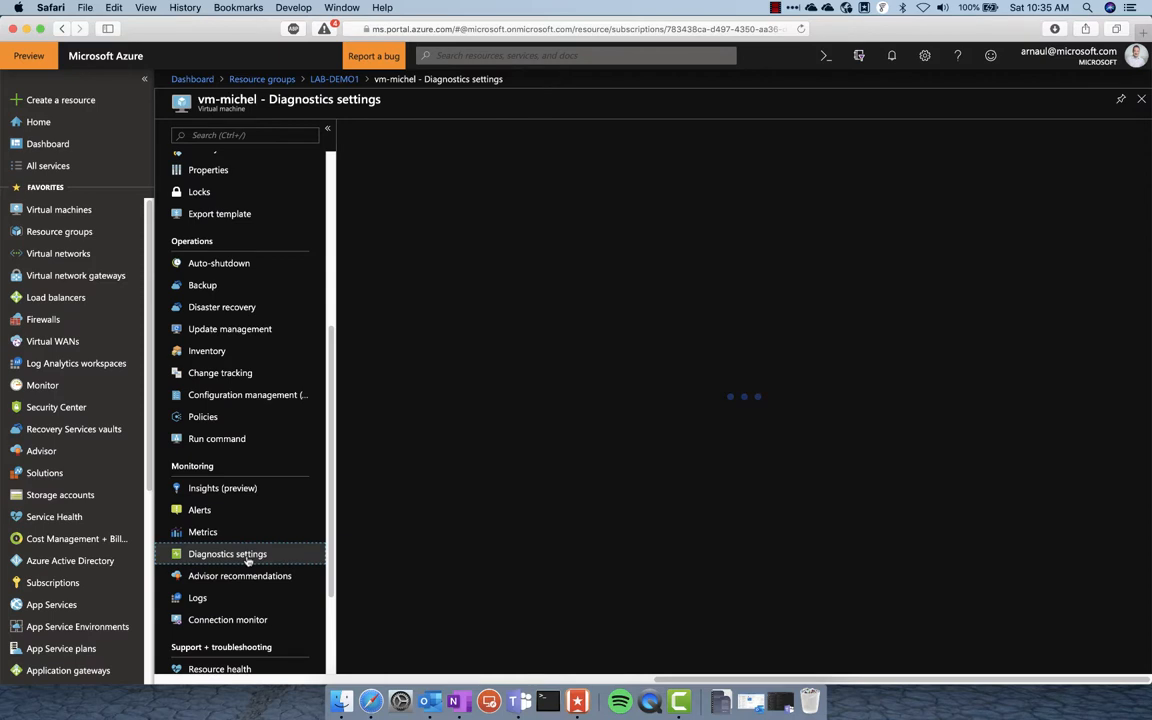
Switch vm-michel's diagnostics metrics to Custom and browse the full guest metric list.
click(228, 554)
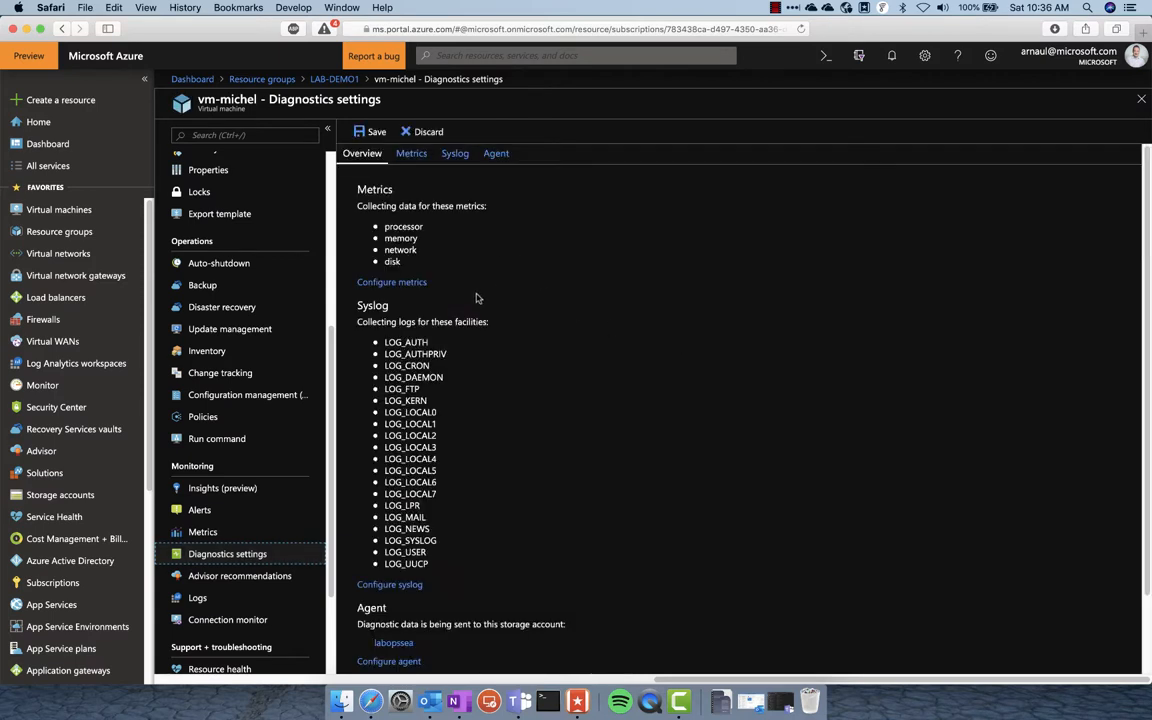
mouse_move(388, 200)
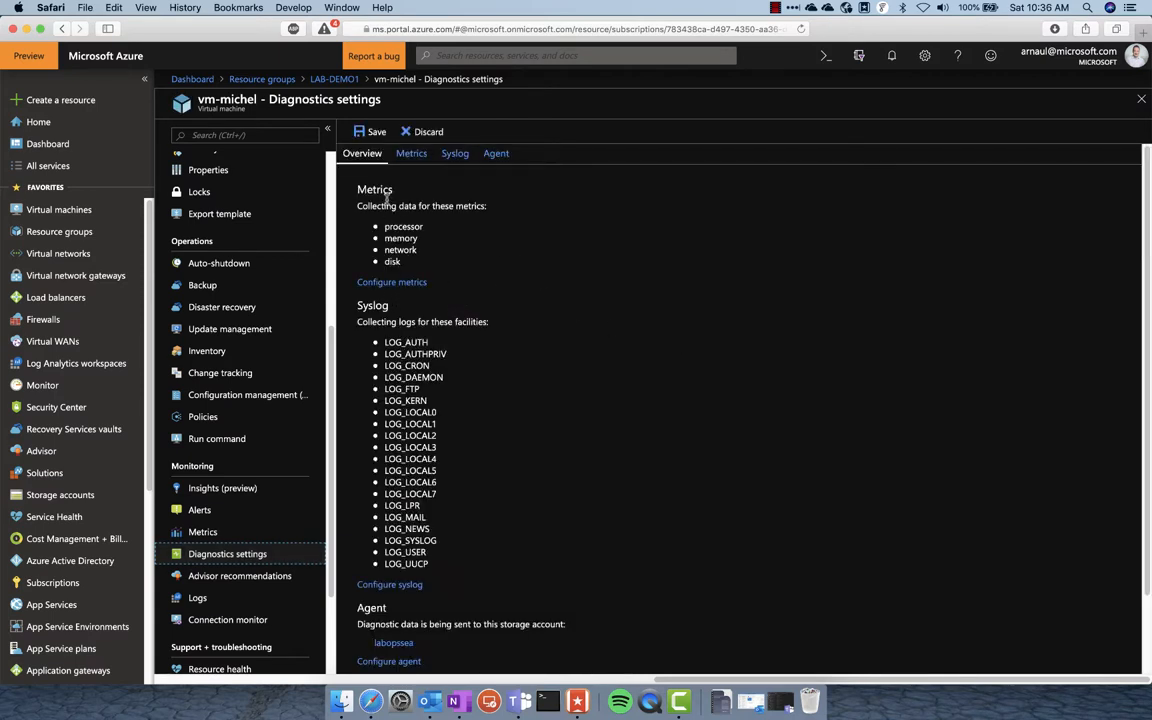
click(412, 152)
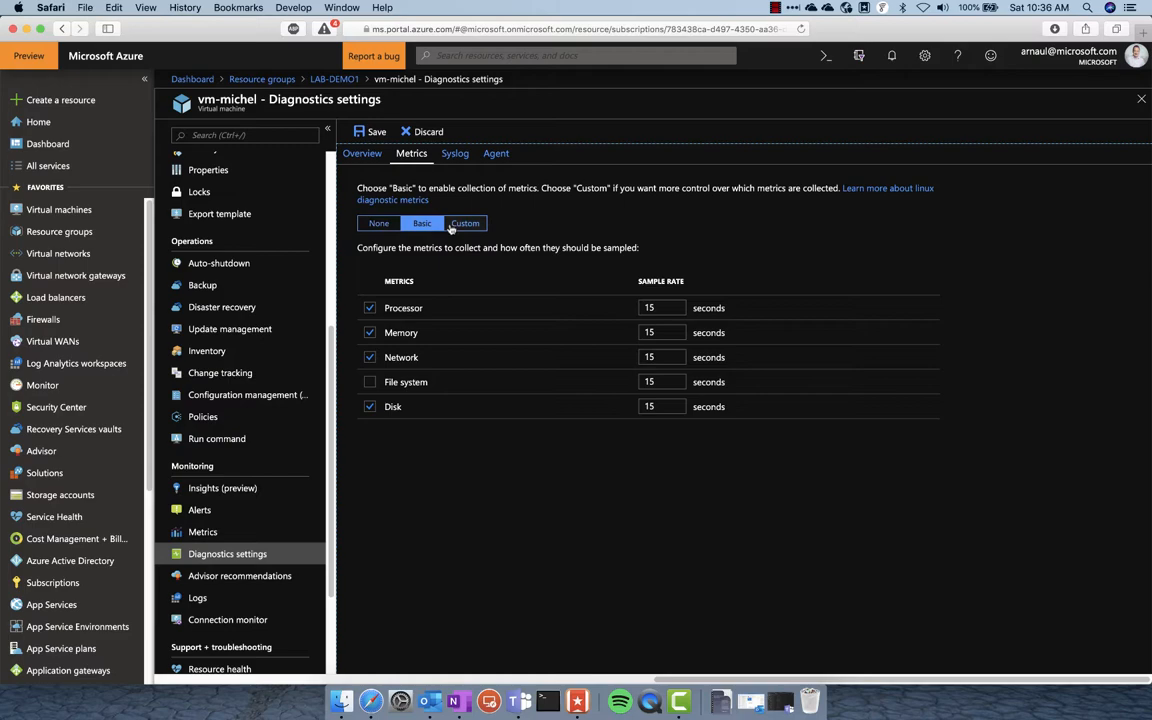
click(464, 224)
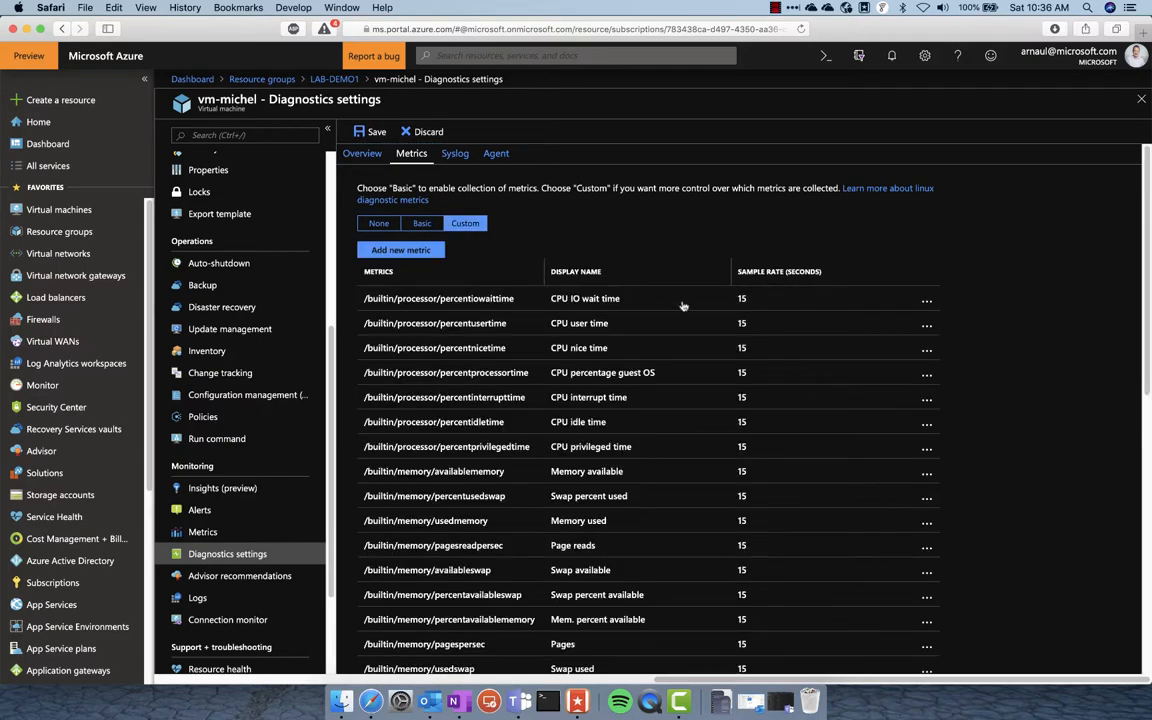
scroll(down, 3)
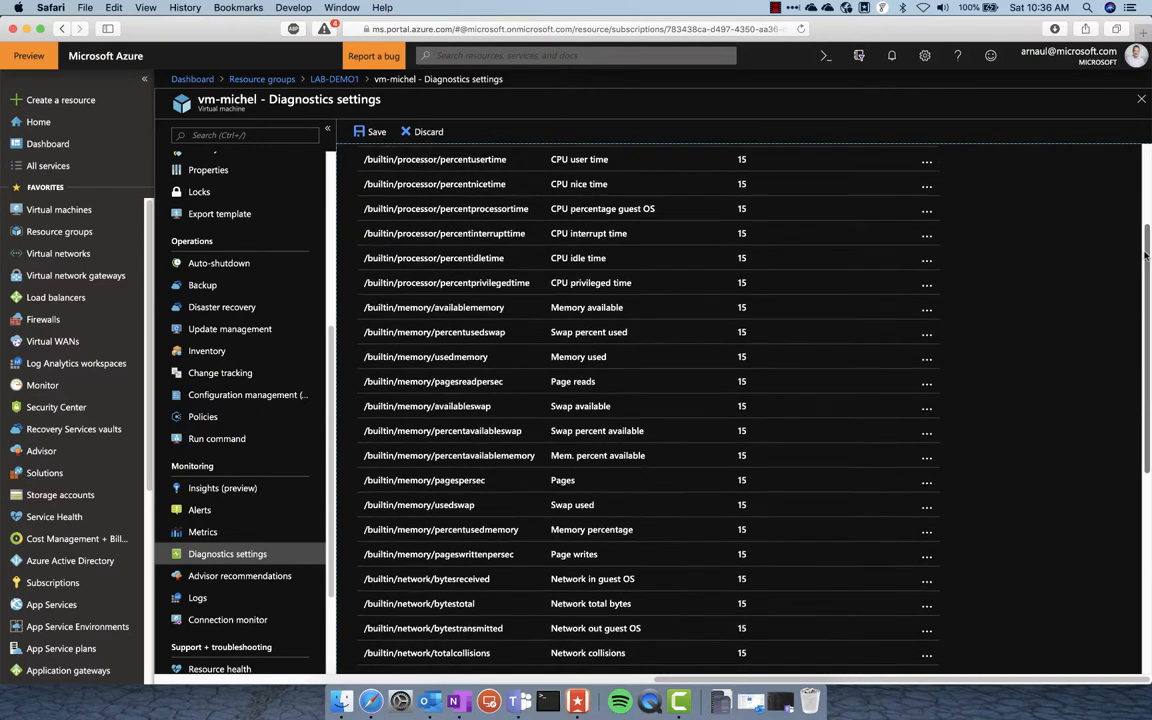
scroll(down, 3)
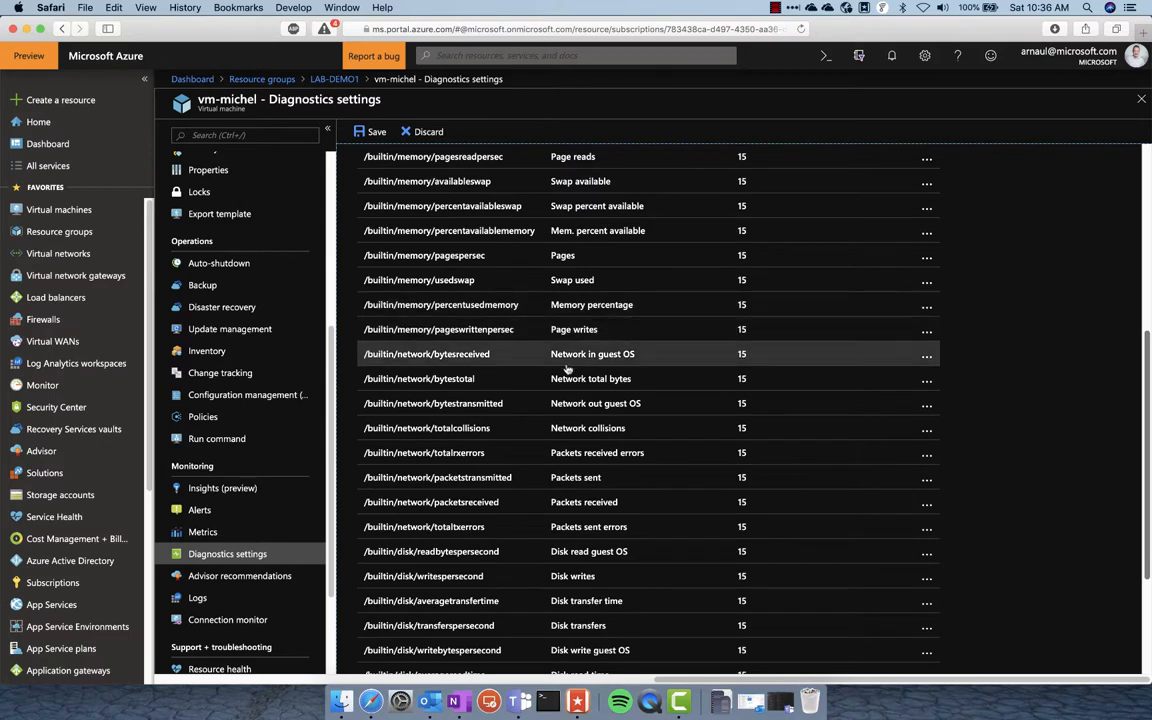
mouse_move(454, 448)
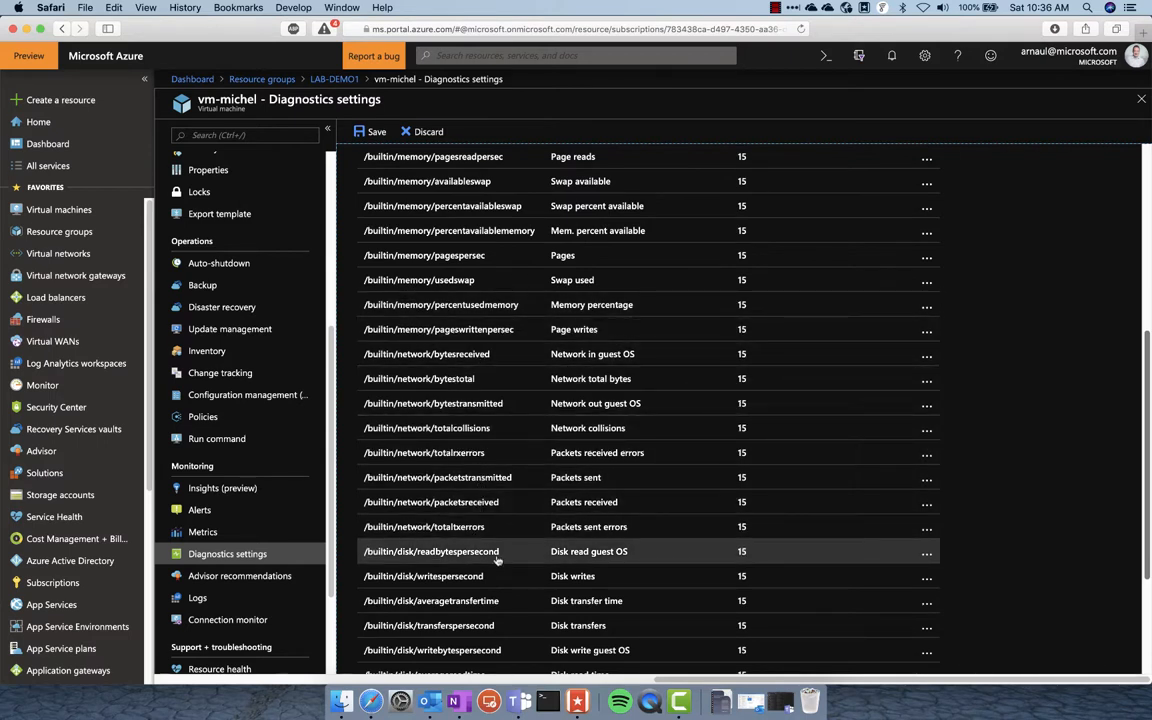
Return to the LAB-DEMO1 resource group from the breadcrumb.
click(424, 132)
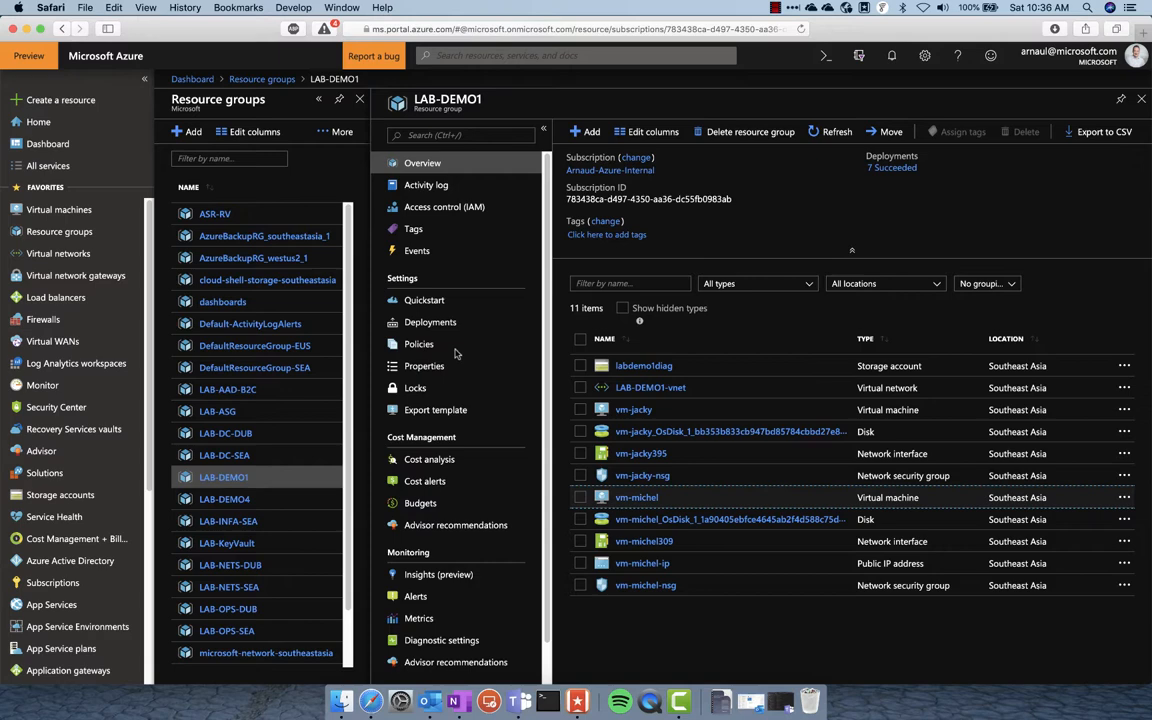
Open vm-jacky from the resource group and go to its Diagnostics settings.
click(634, 408)
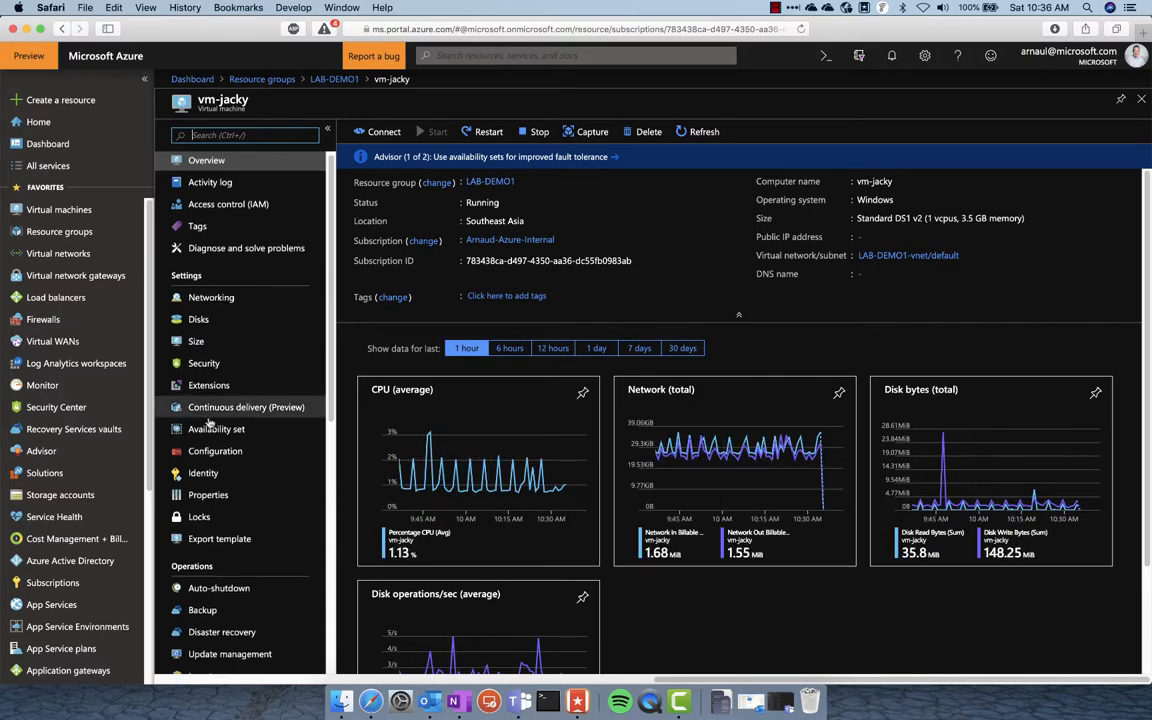
scroll(down, 3)
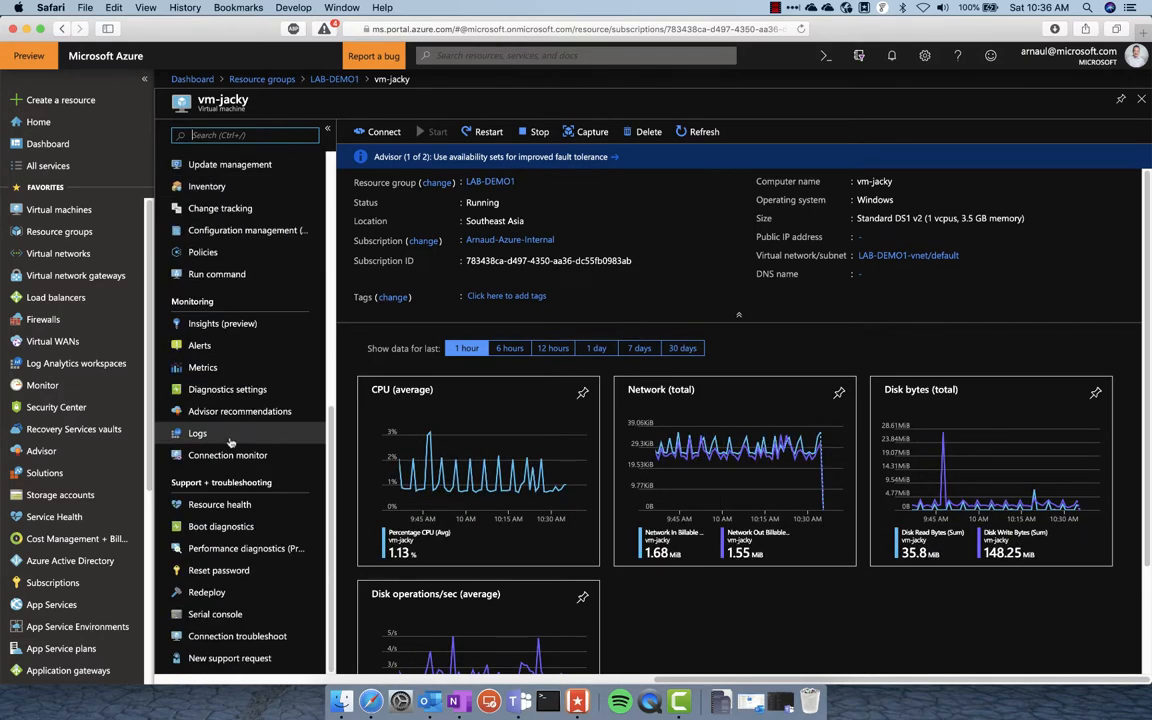
click(228, 388)
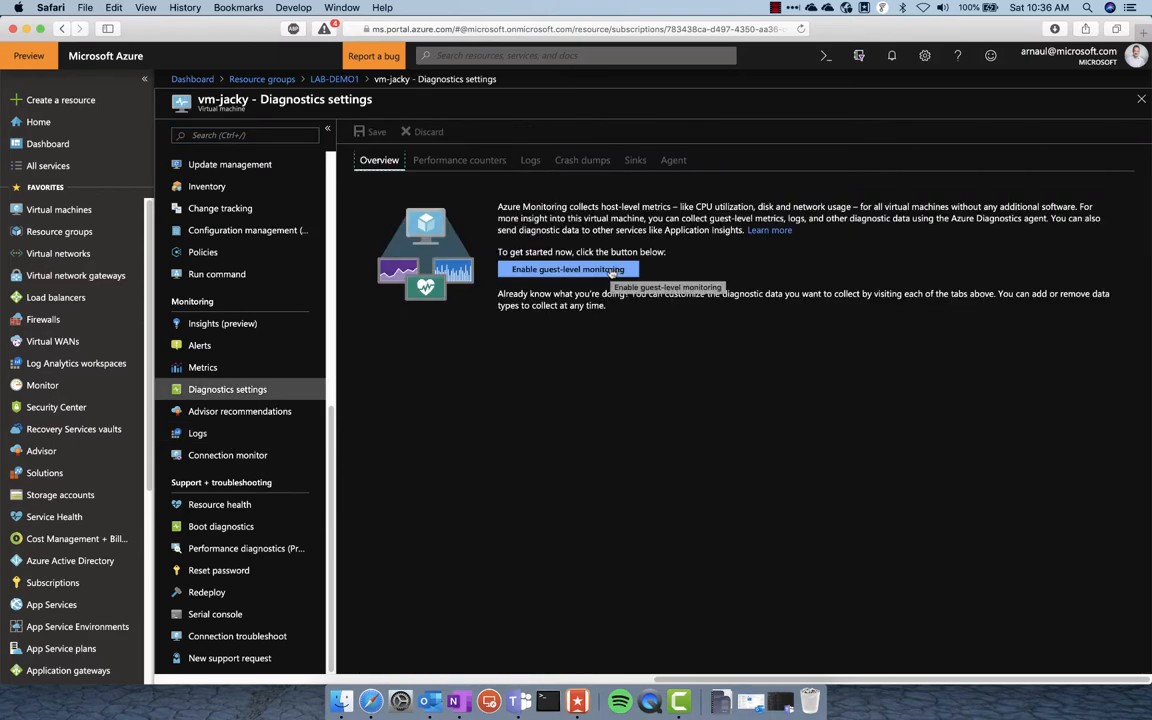
Enable guest-level monitoring on vm-jacky and switch its performance counters to Custom.
click(568, 268)
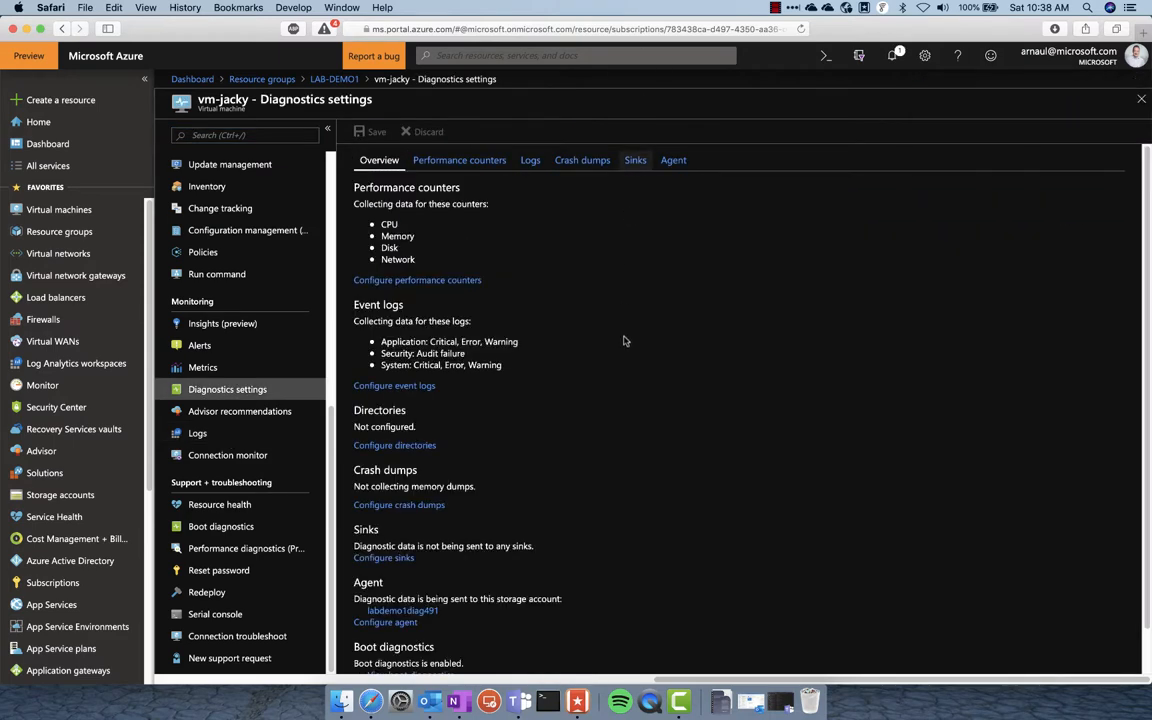
click(460, 160)
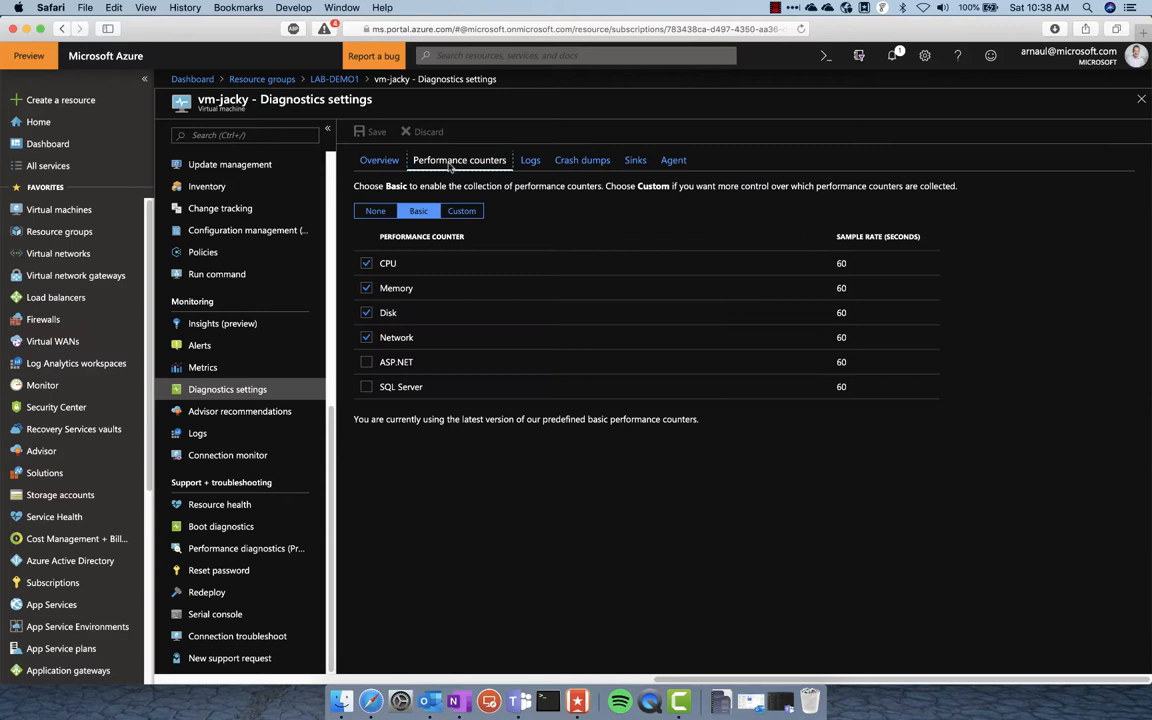
mouse_move(882, 272)
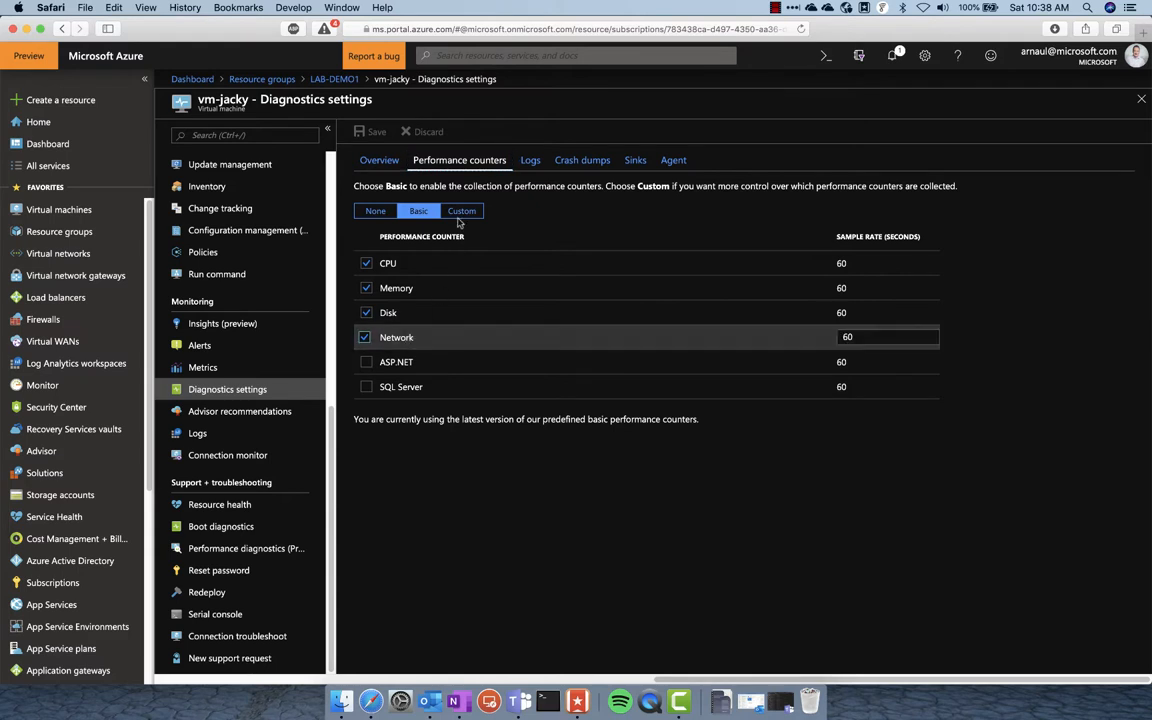
click(460, 212)
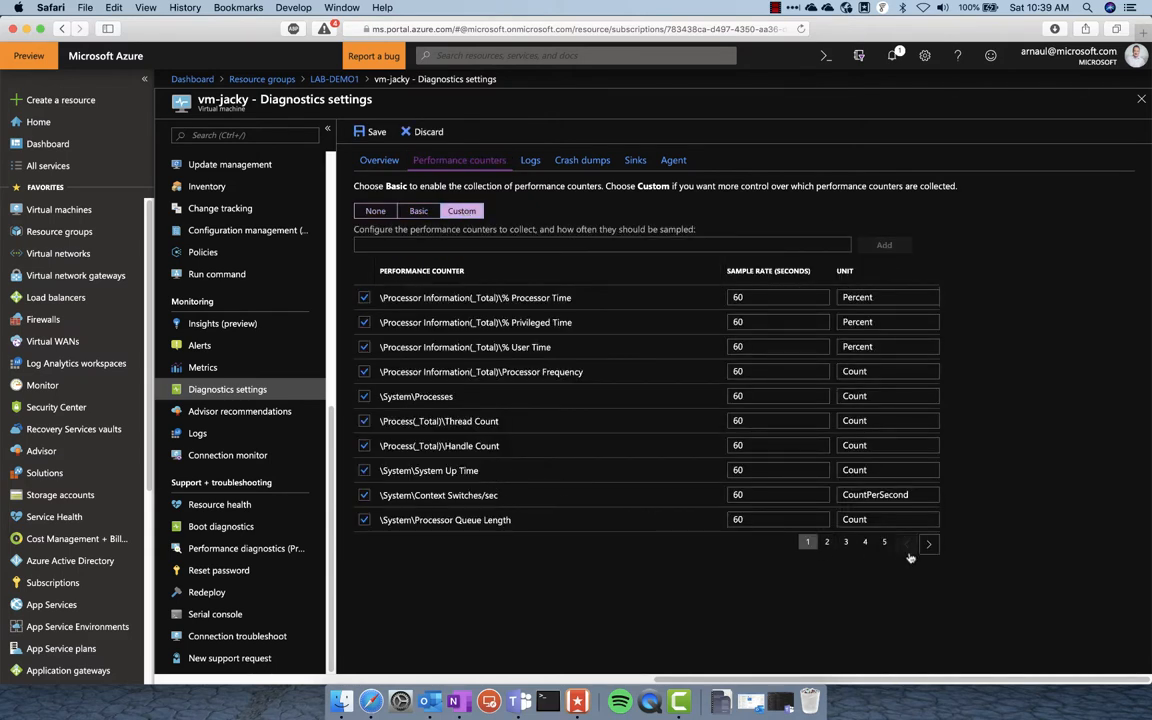
Page through the counter list to the Network Interface entries.
click(928, 544)
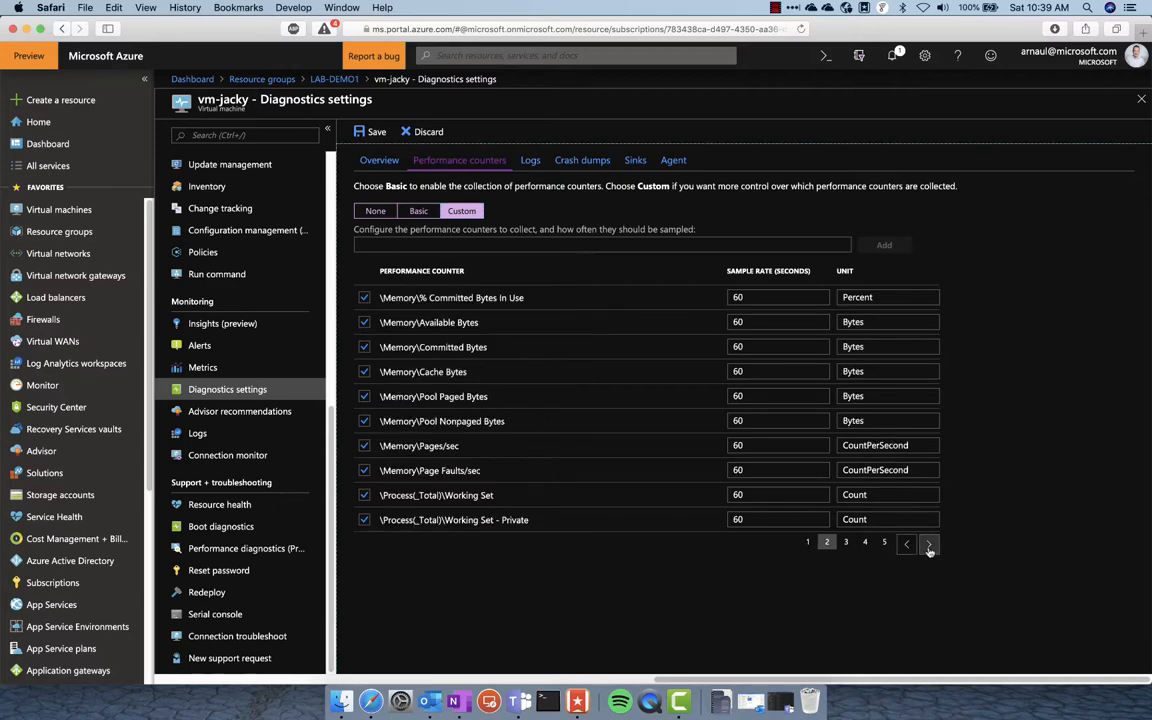
click(928, 544)
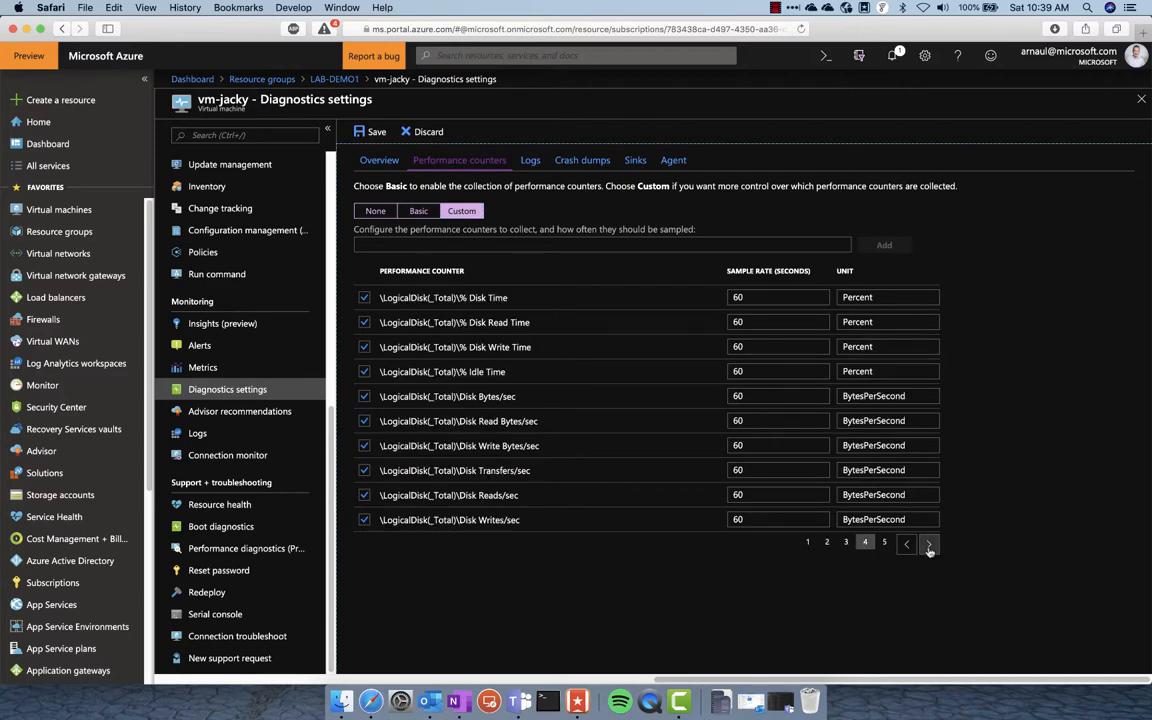
click(928, 544)
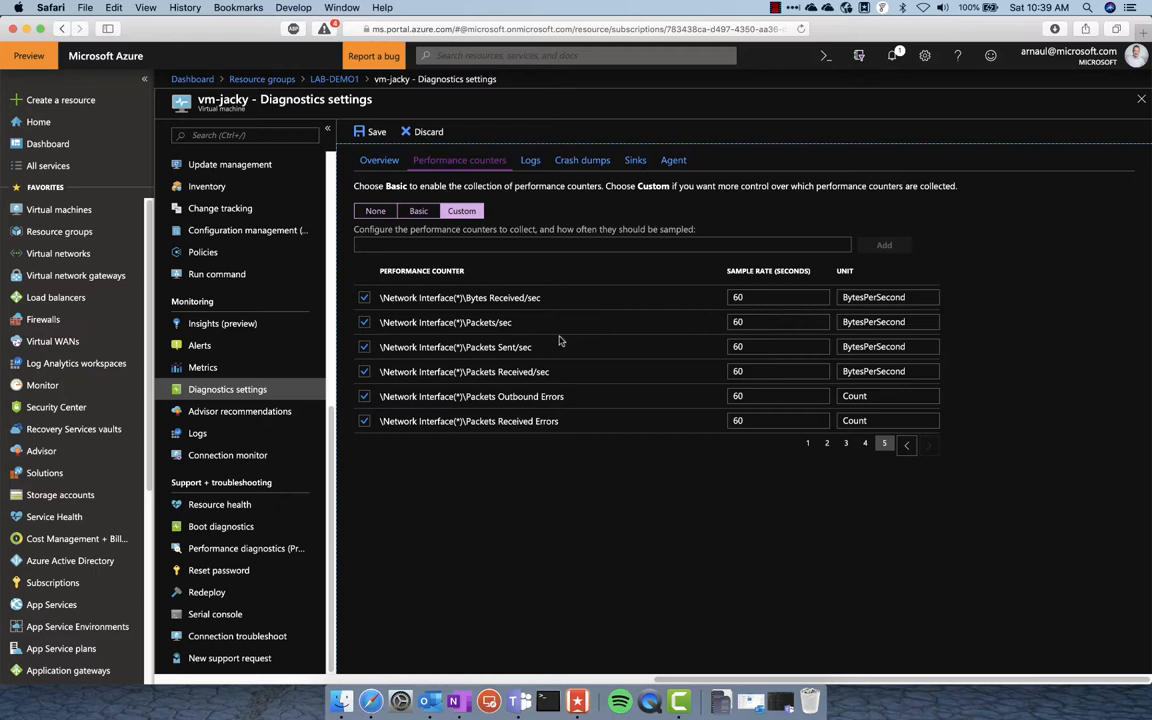
mouse_move(566, 428)
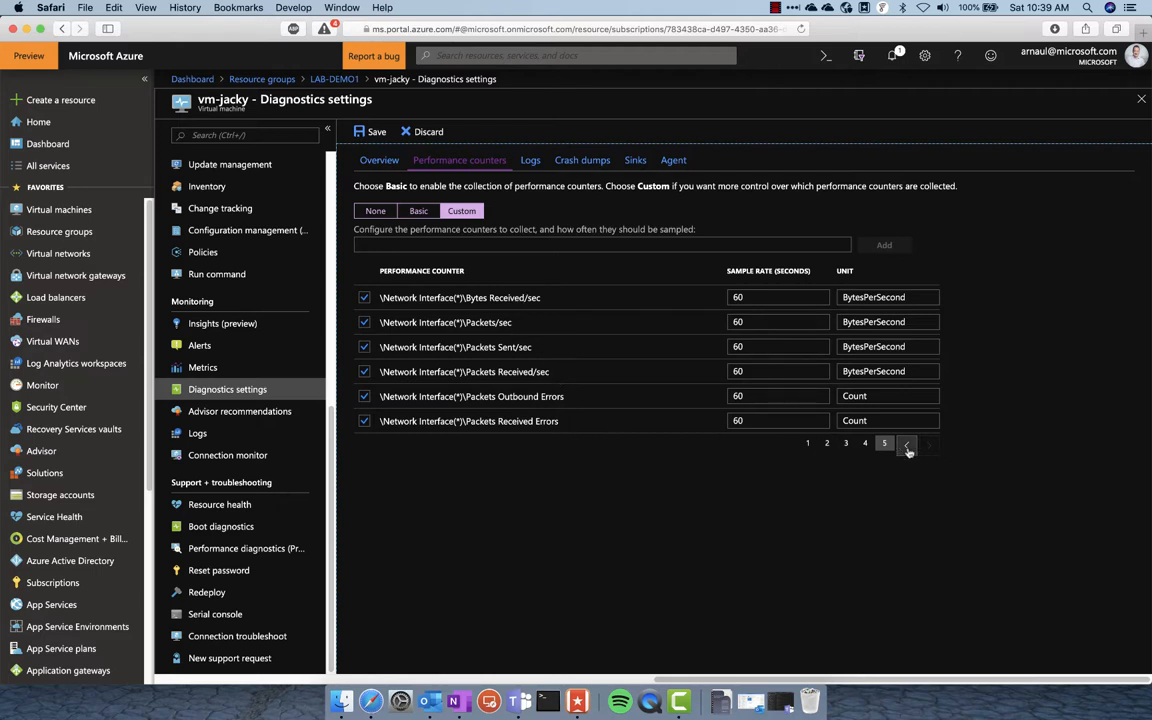
click(908, 452)
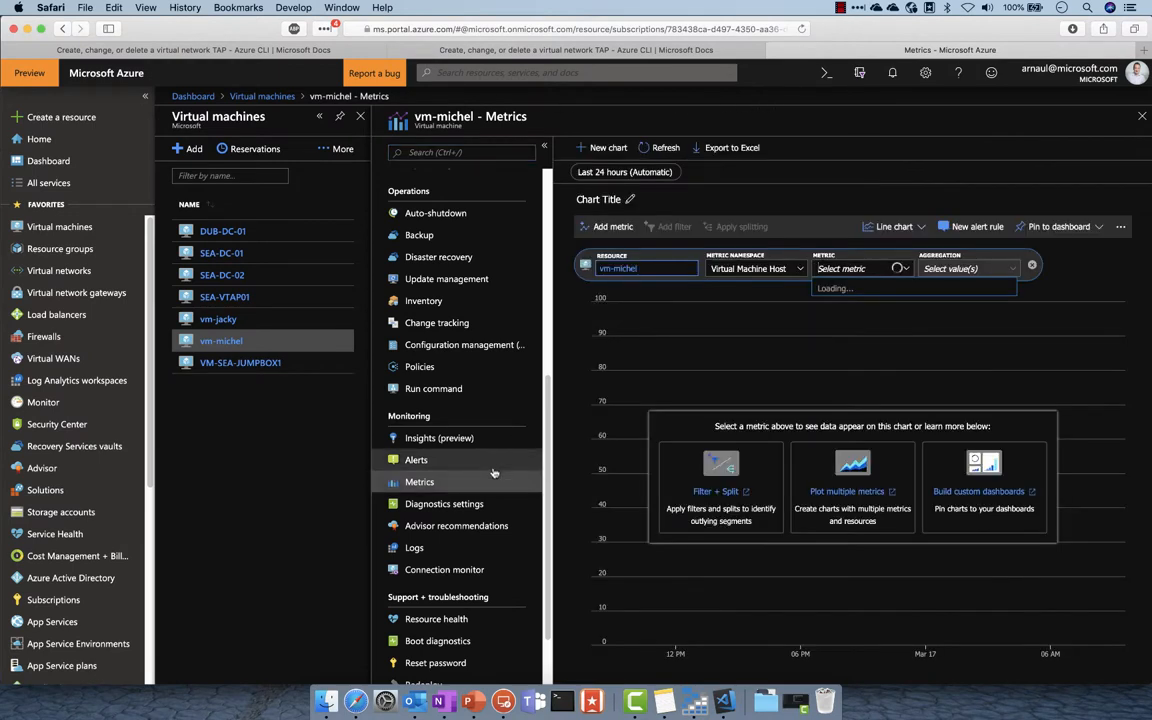
Chart vm-michel's Network in guest OS metric from the guest metrics namespace.
click(756, 268)
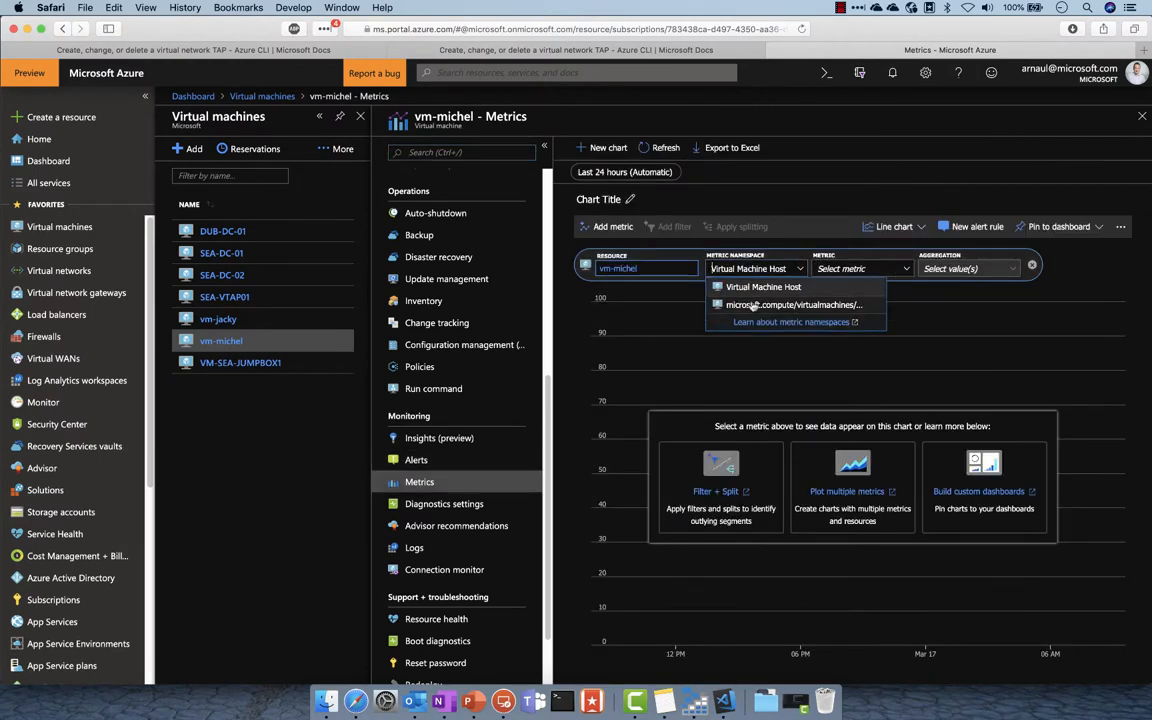
click(786, 304)
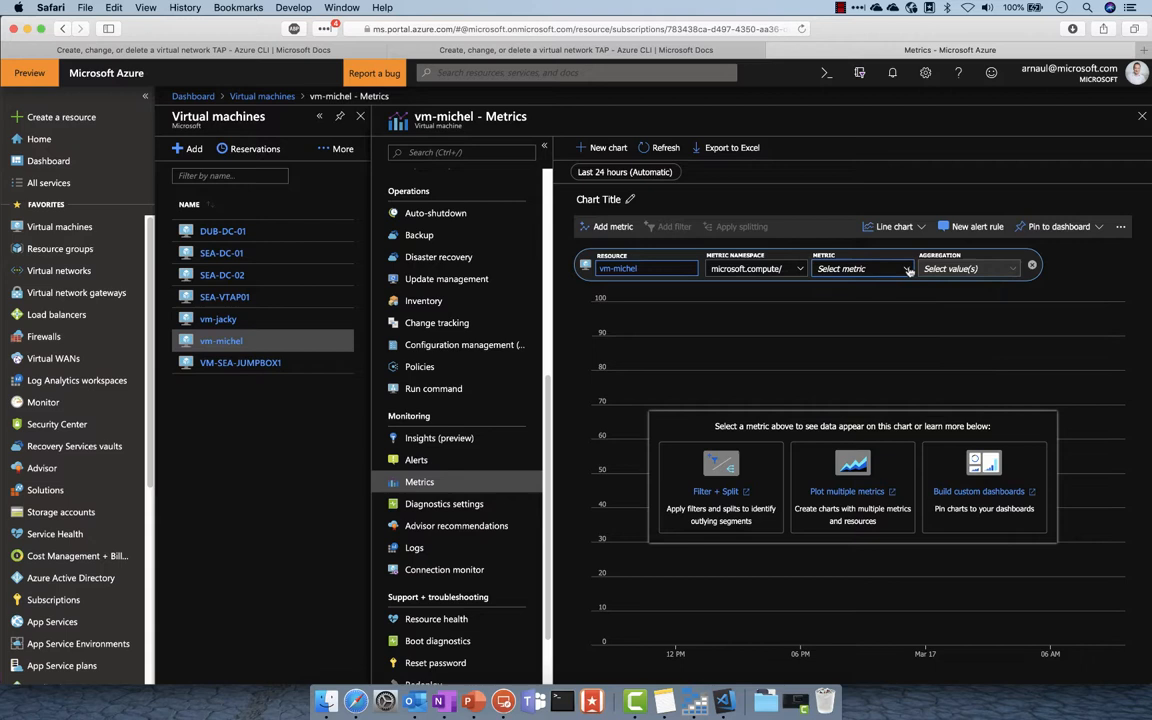
click(862, 268)
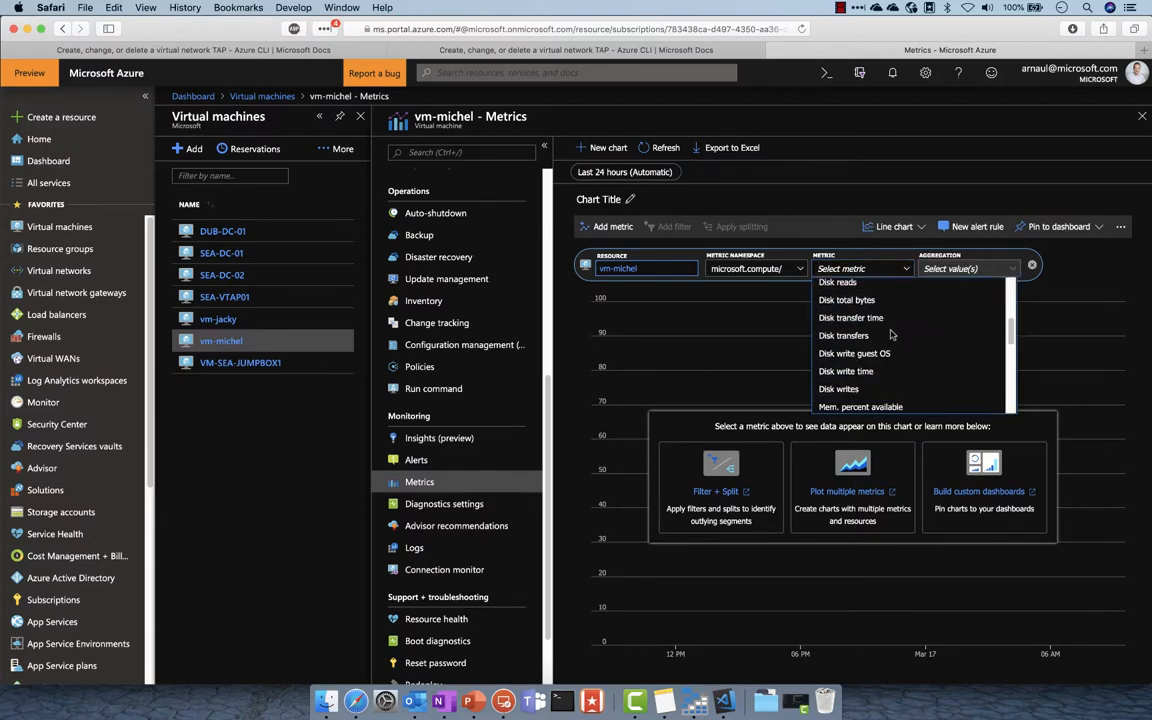
scroll(down, 3)
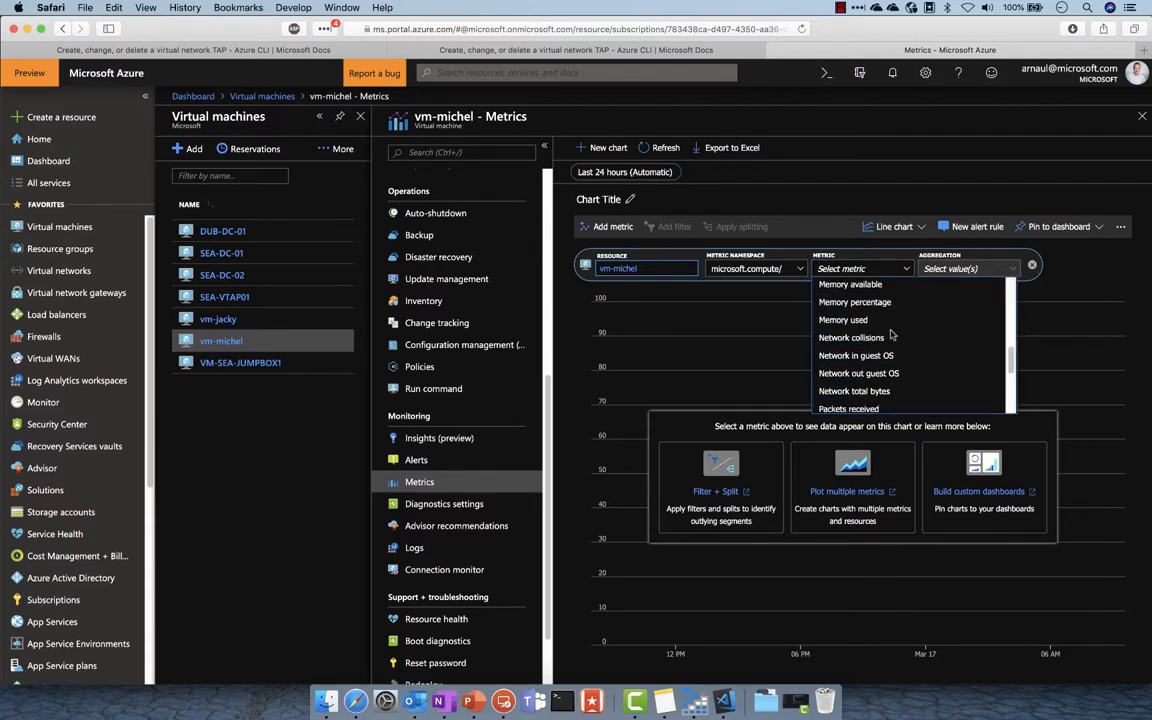
scroll(down, 3)
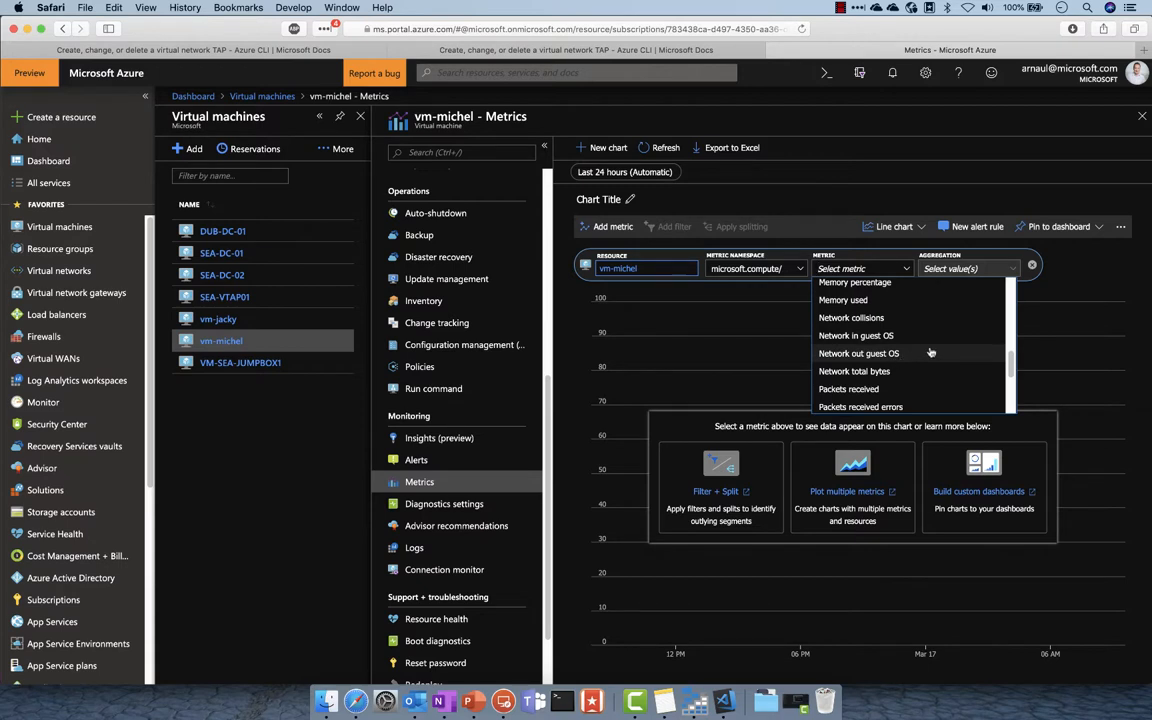
click(856, 336)
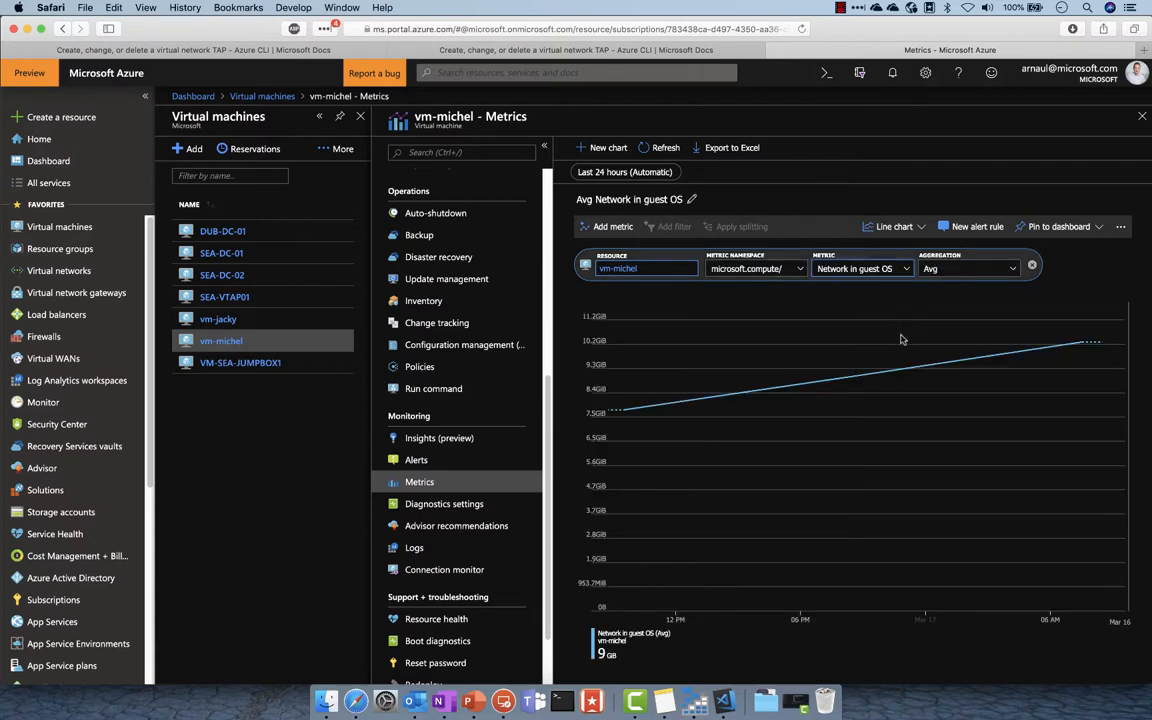
mouse_move(676, 224)
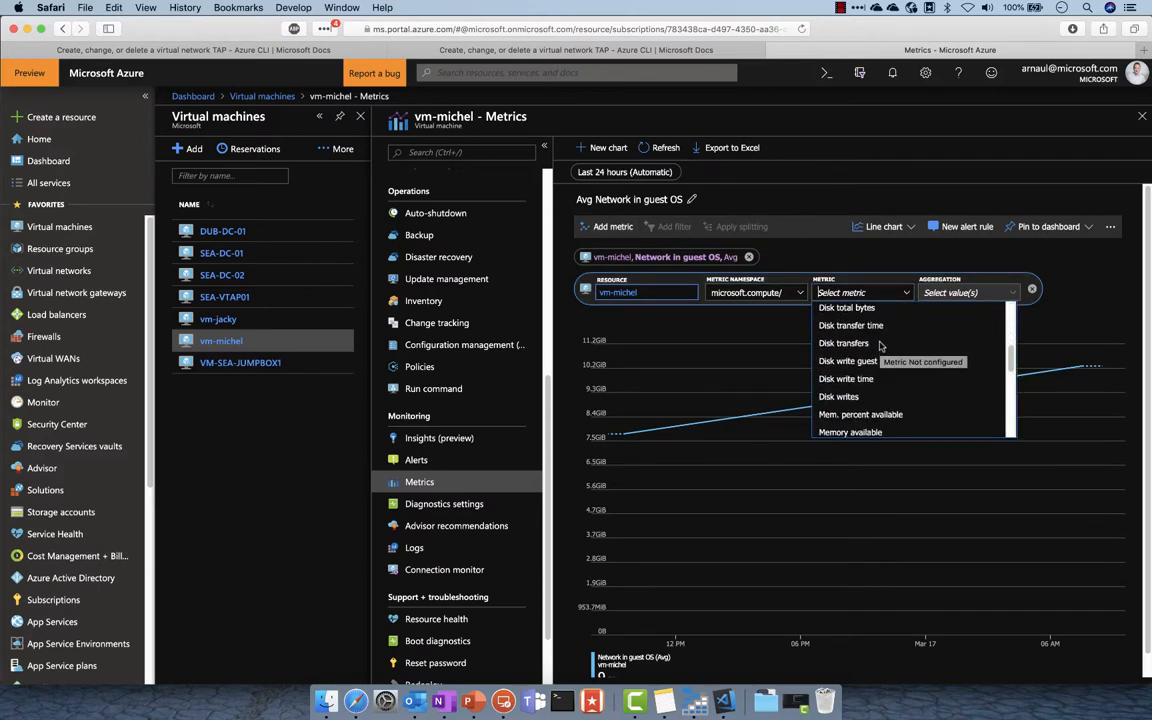
Add Network out guest OS as a second metric on the chart.
scroll(down, 3)
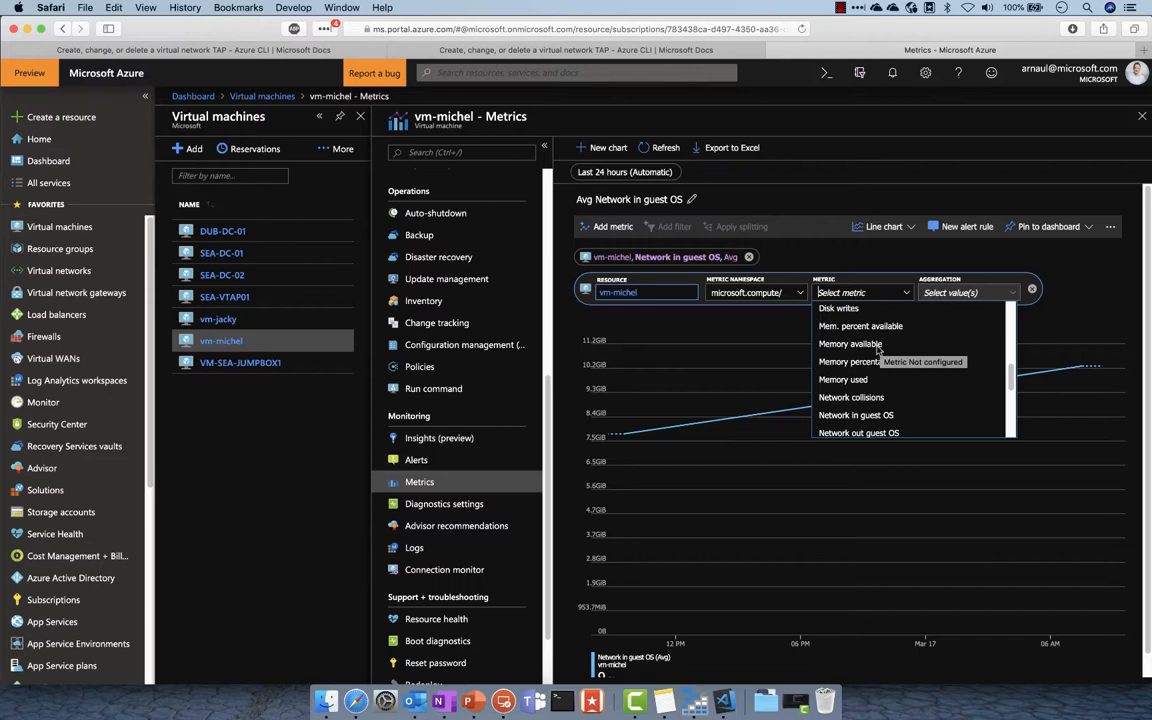
scroll(down, 3)
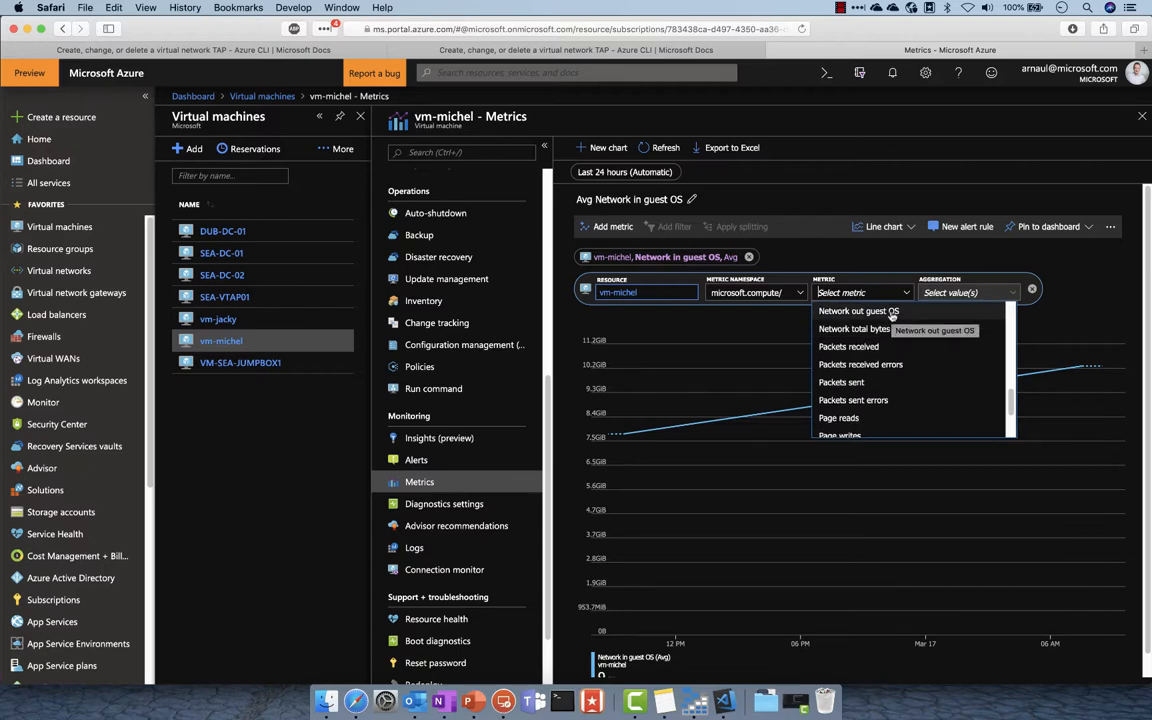
click(854, 310)
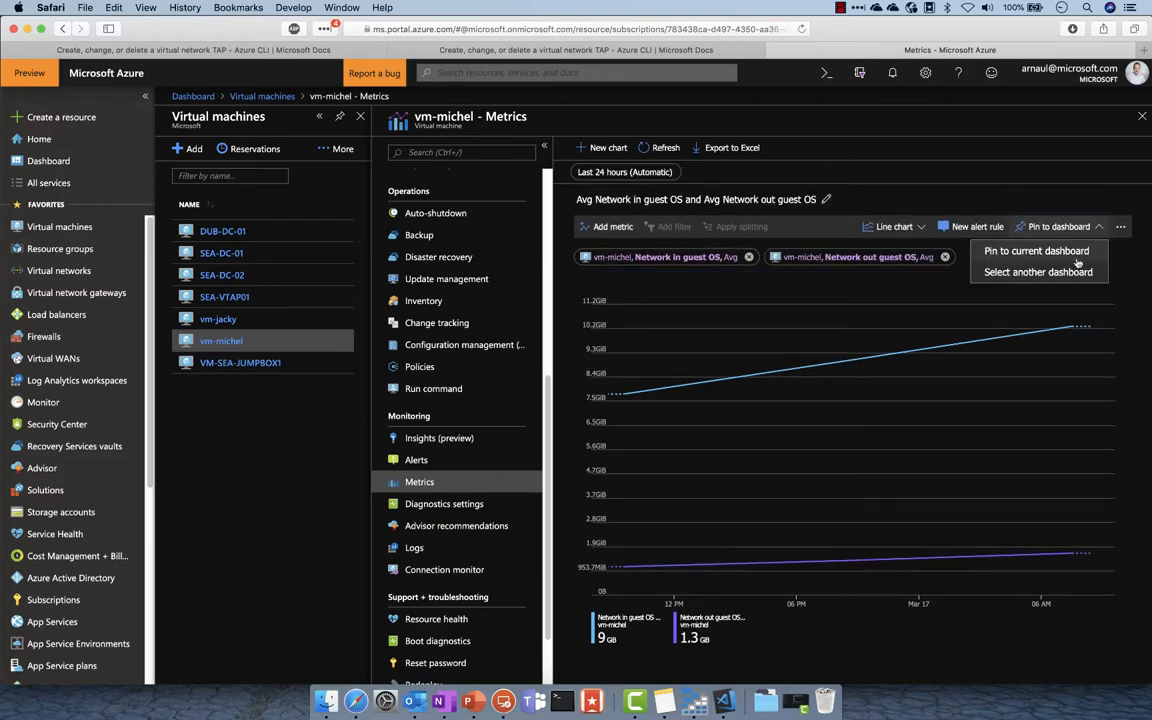
Pin the chart to a new dashboard named ArnaudNetDashboard and open it.
click(1036, 272)
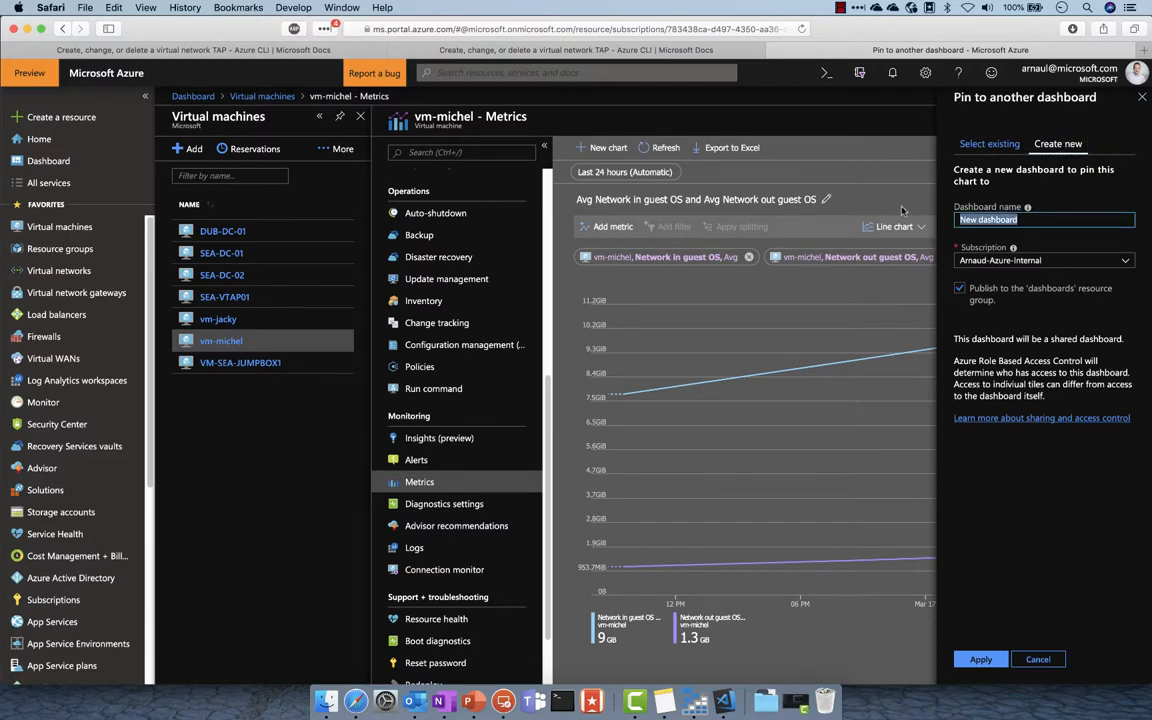
text(ArnaudNetDashboard)
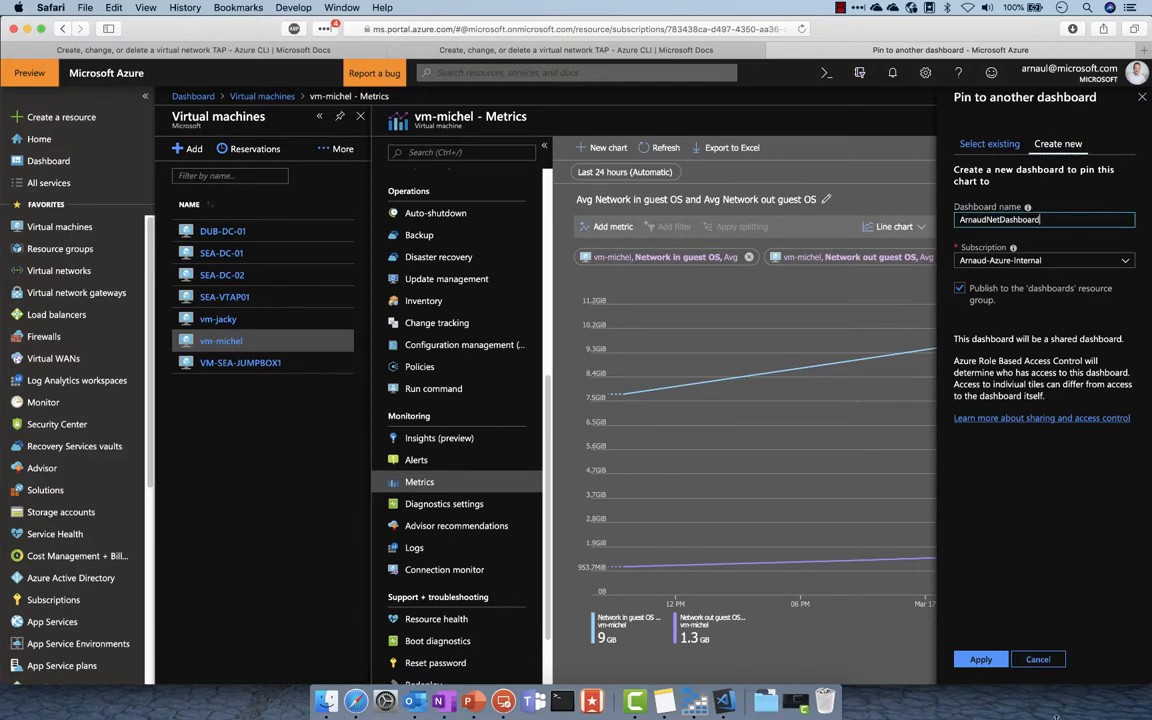
click(980, 660)
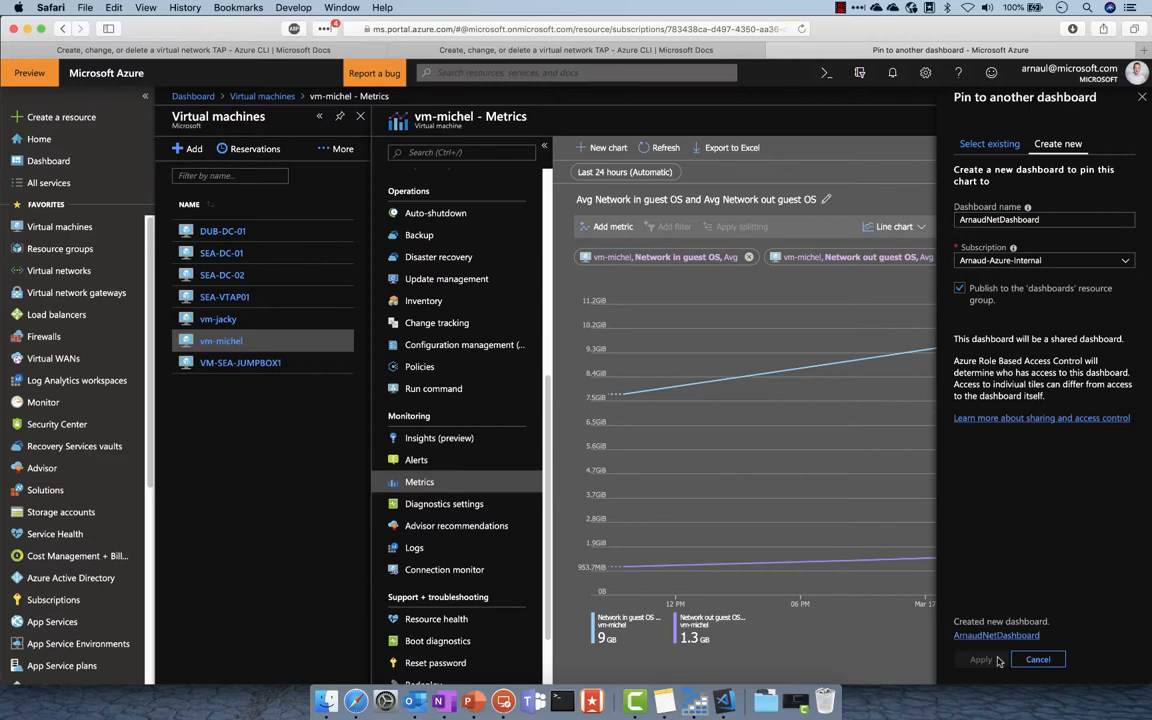
click(976, 660)
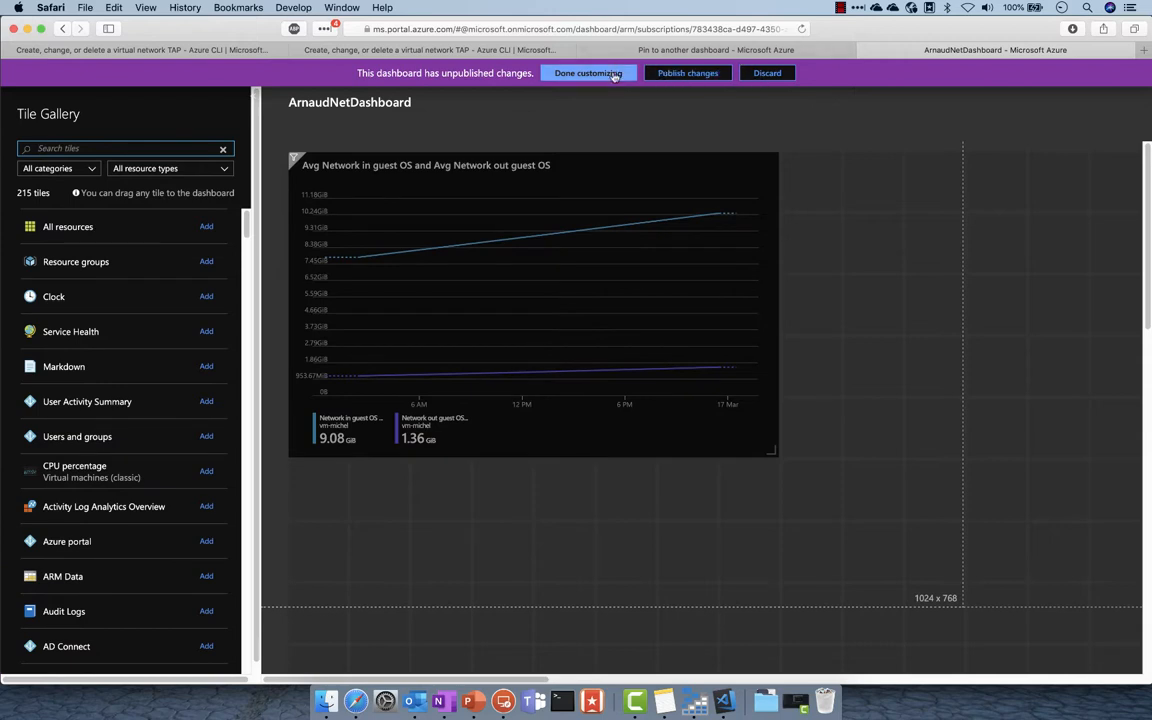
Finish customizing ArnaudNetDashboard and go to the portal home page.
click(586, 72)
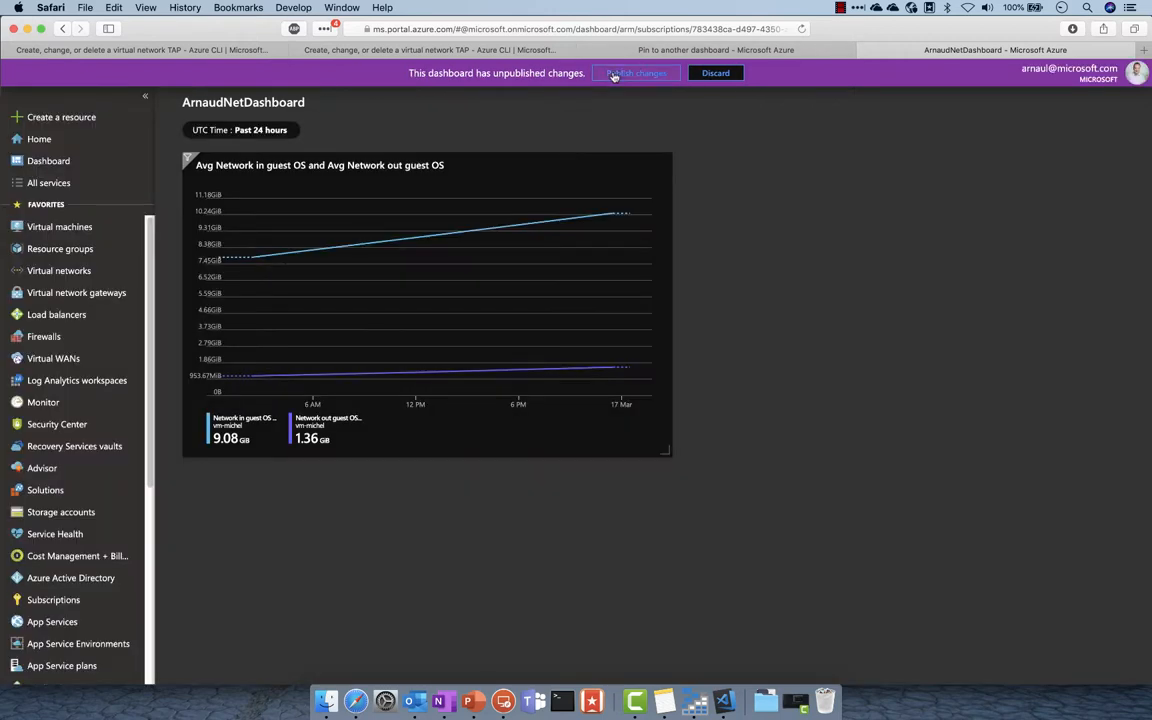
click(636, 72)
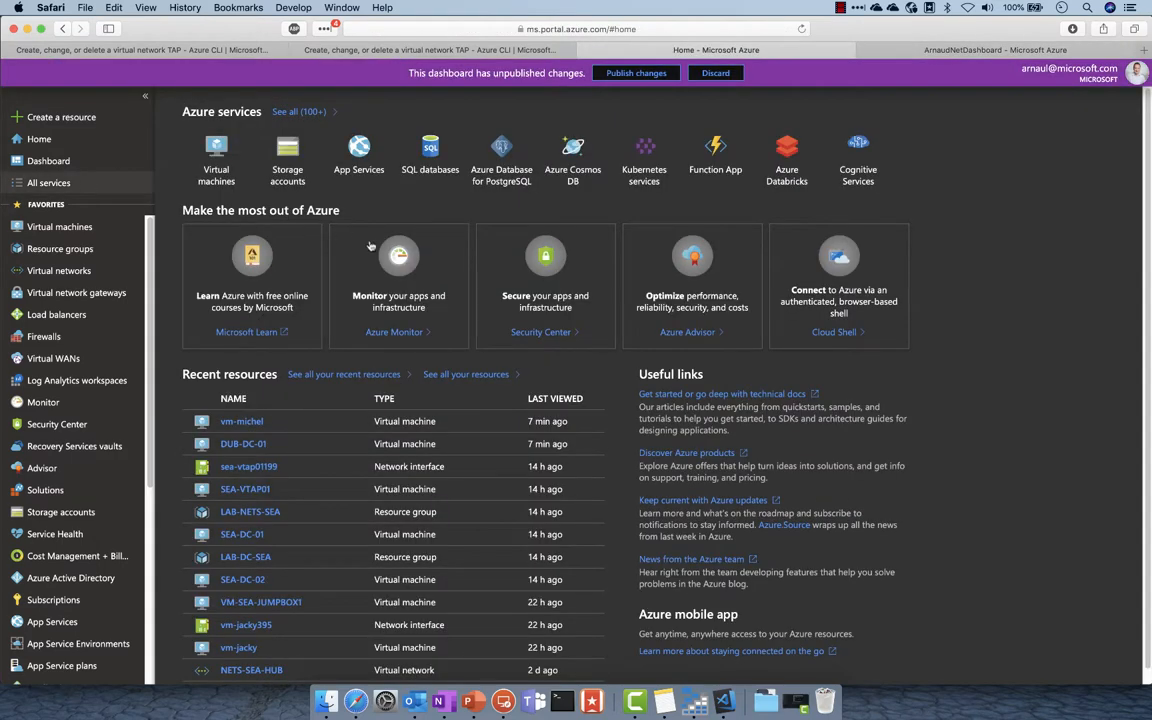
Find Shared dashboards via All services search 'dash' and open ArnaudNetDashboard's overview.
click(48, 182)
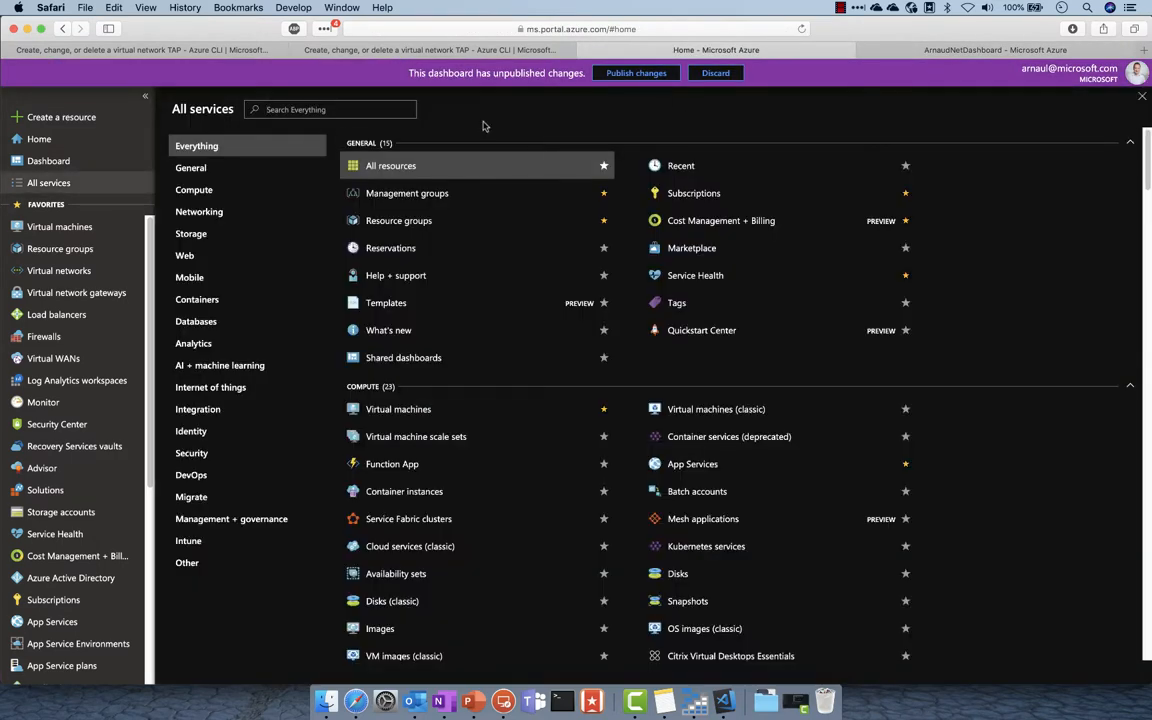
text(dash)
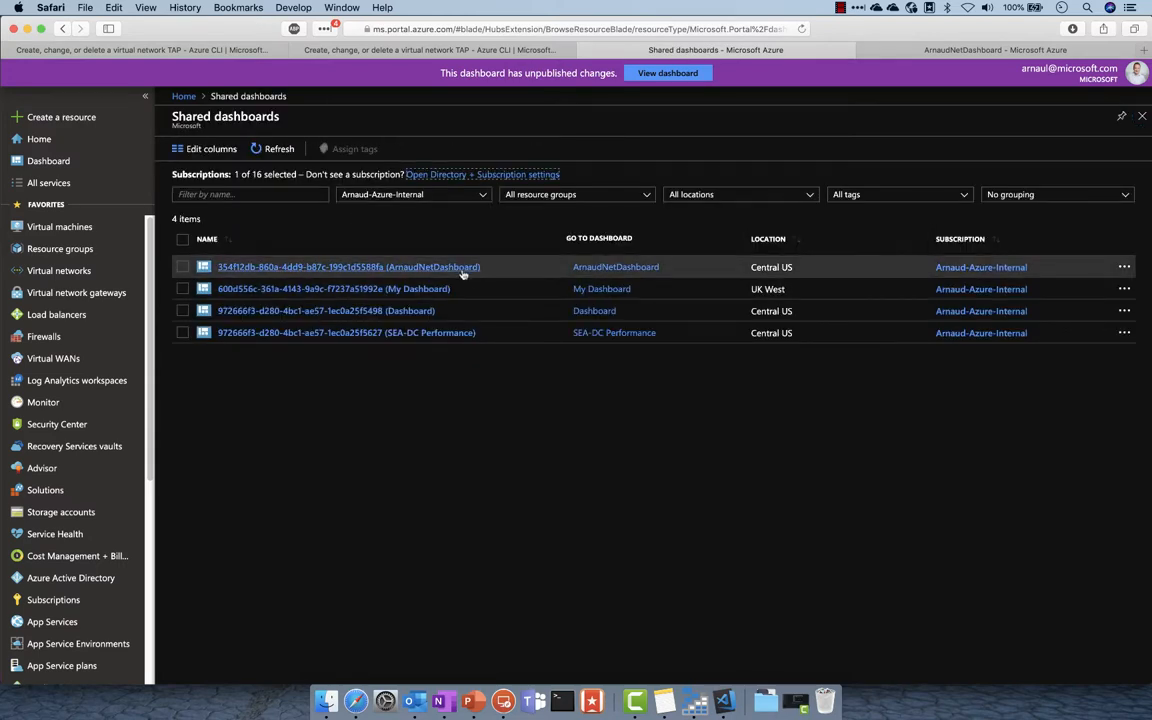
mouse_move(528, 132)
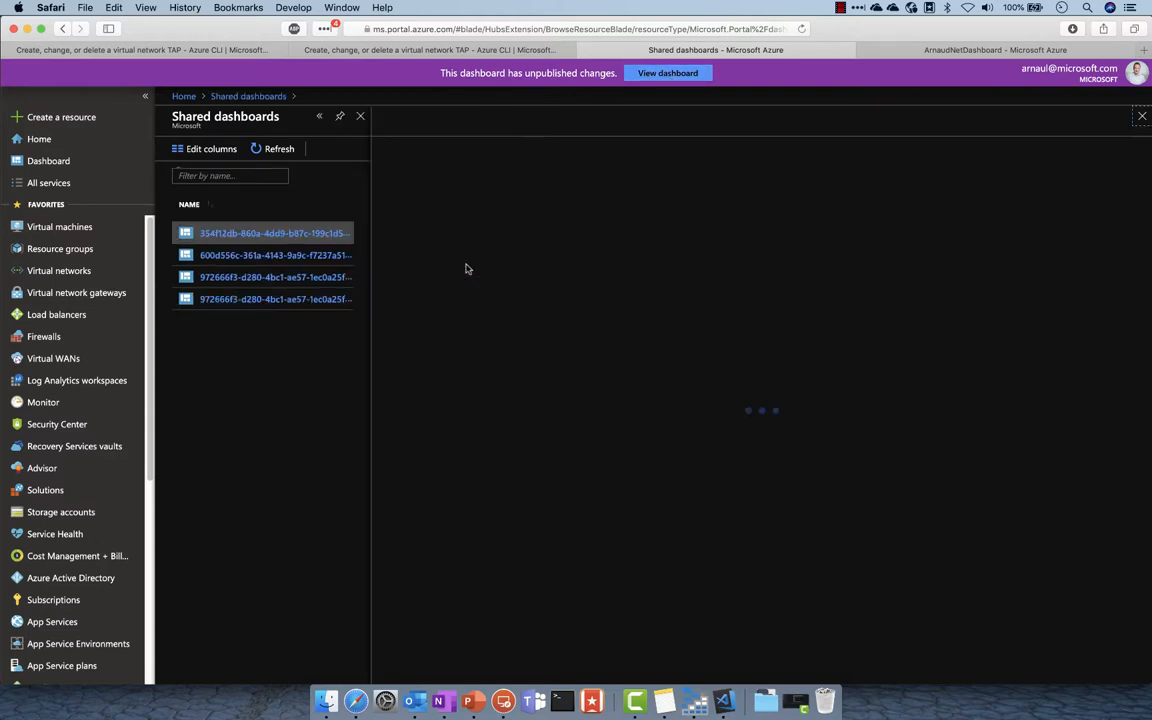
click(264, 232)
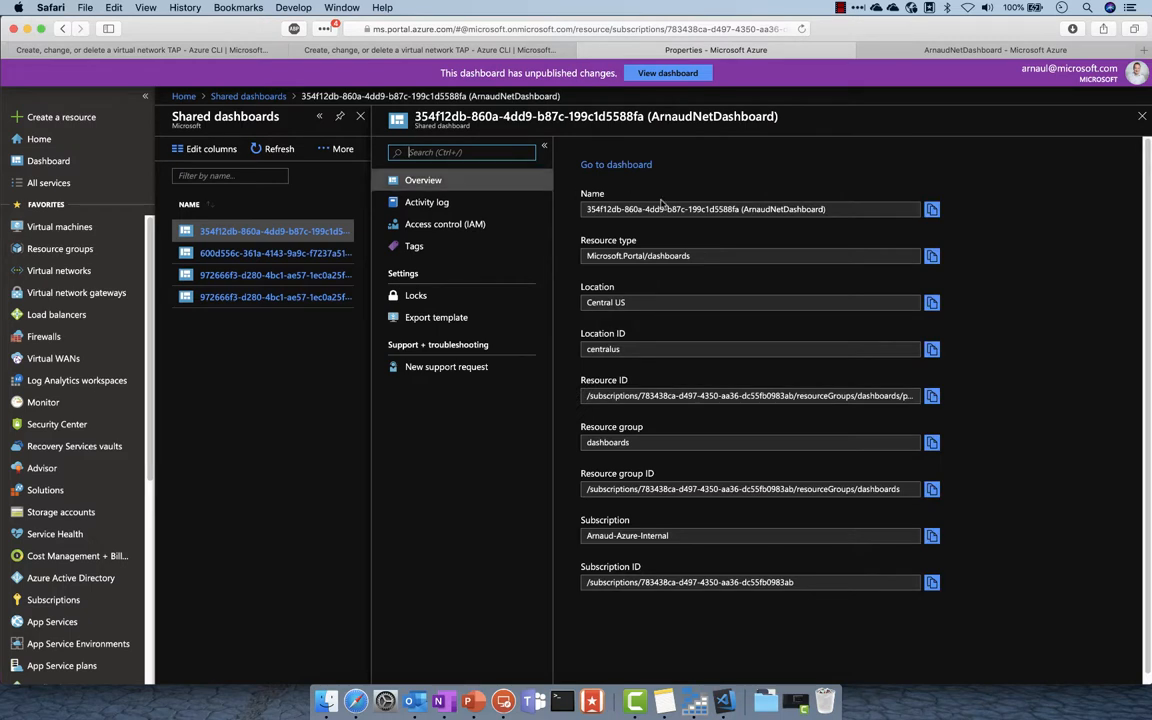
mouse_move(626, 416)
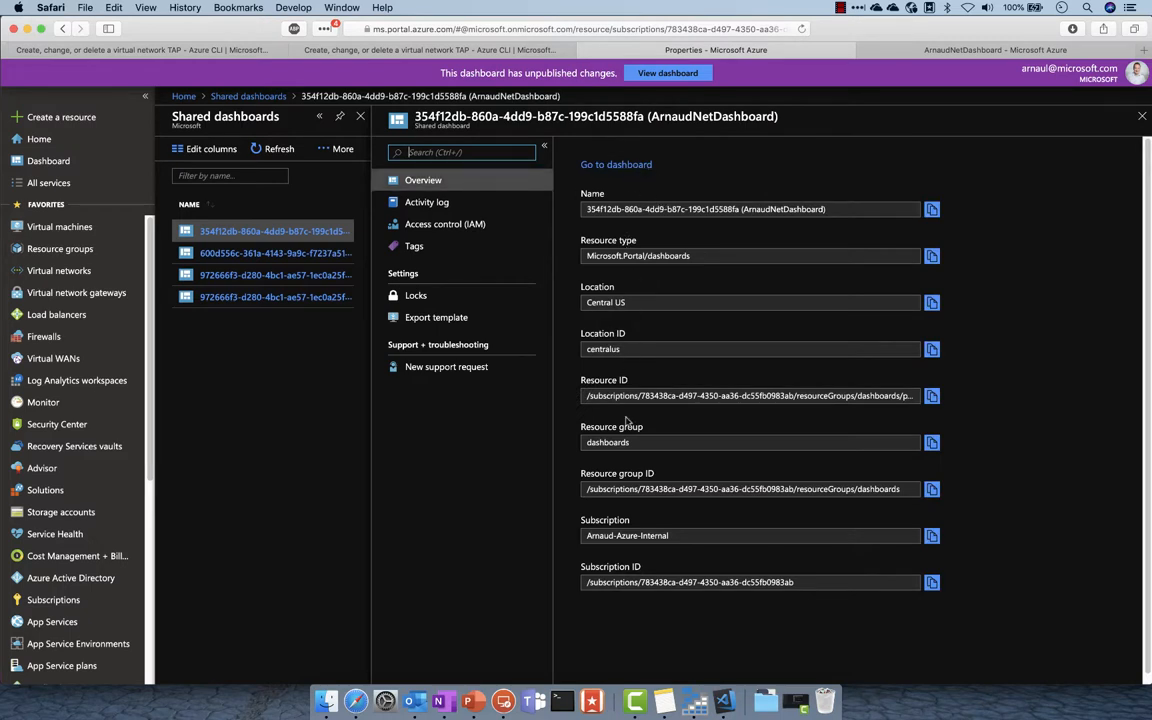
View ArnaudNetDashboard's Access control (IAM) role assignments: contributor, owner and reader.
click(448, 224)
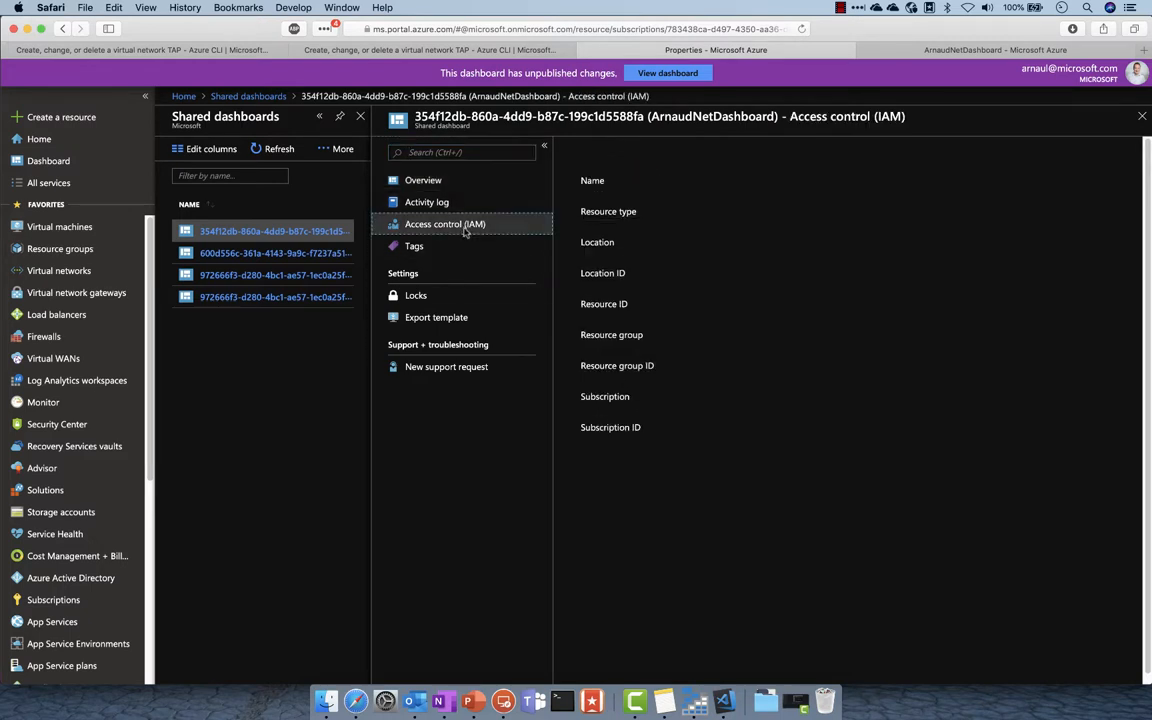
click(442, 224)
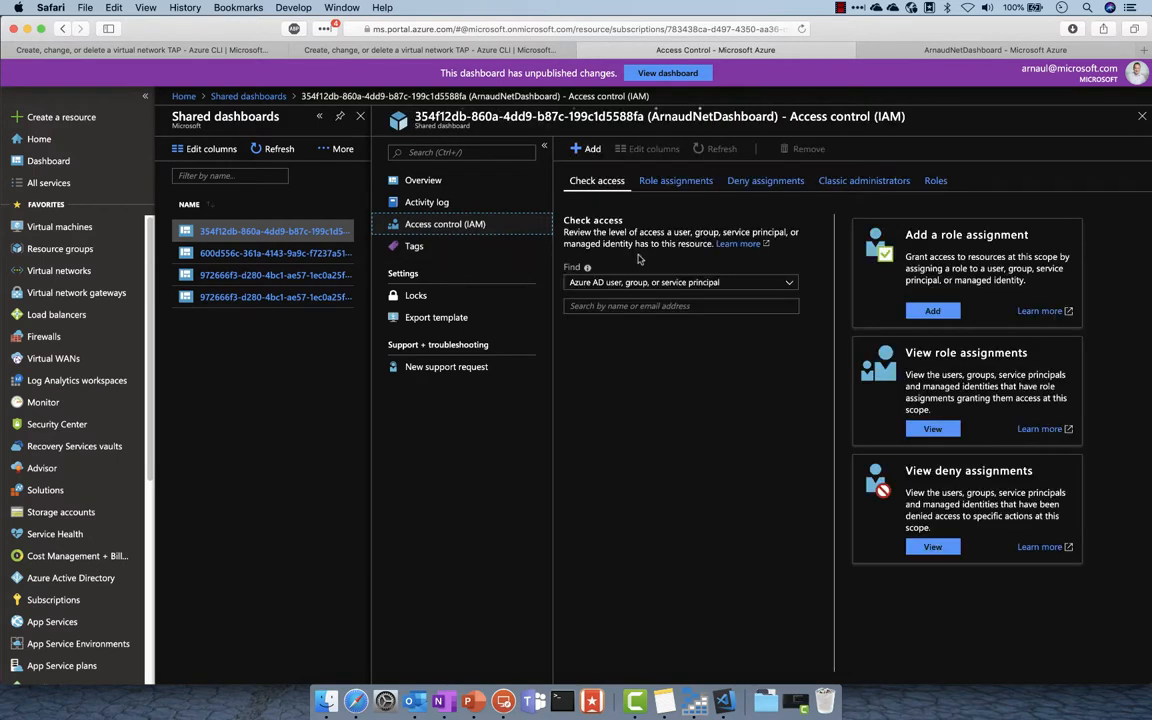
click(588, 148)
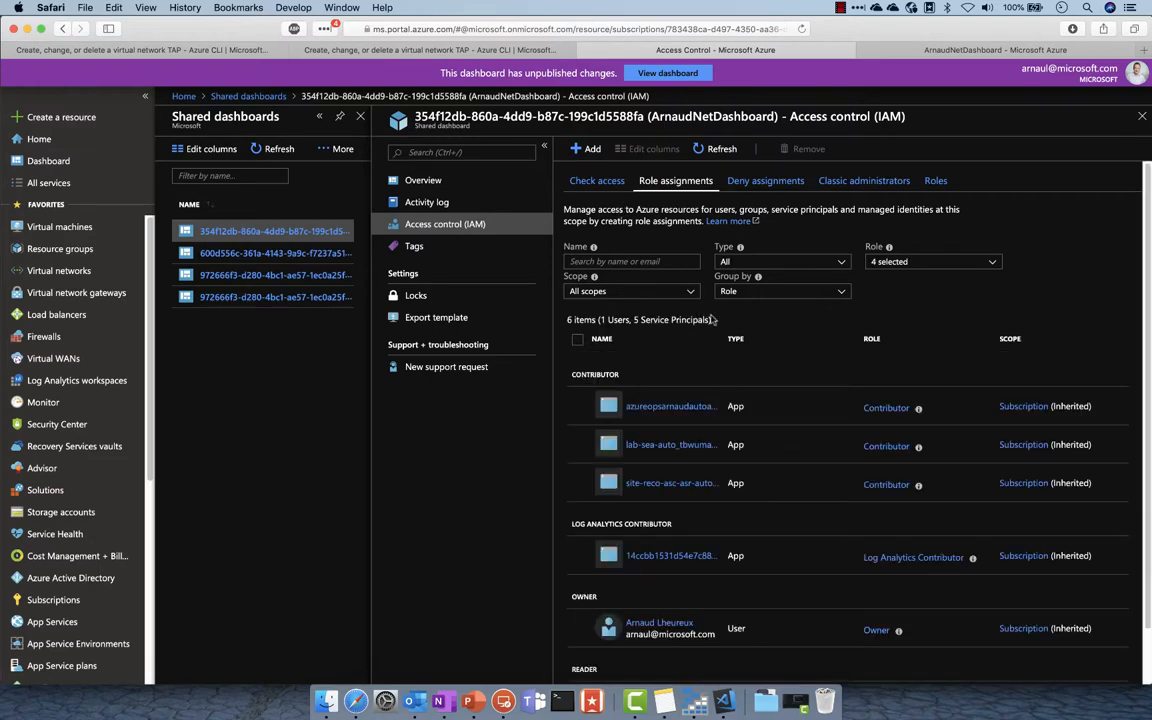
scroll(down, 3)
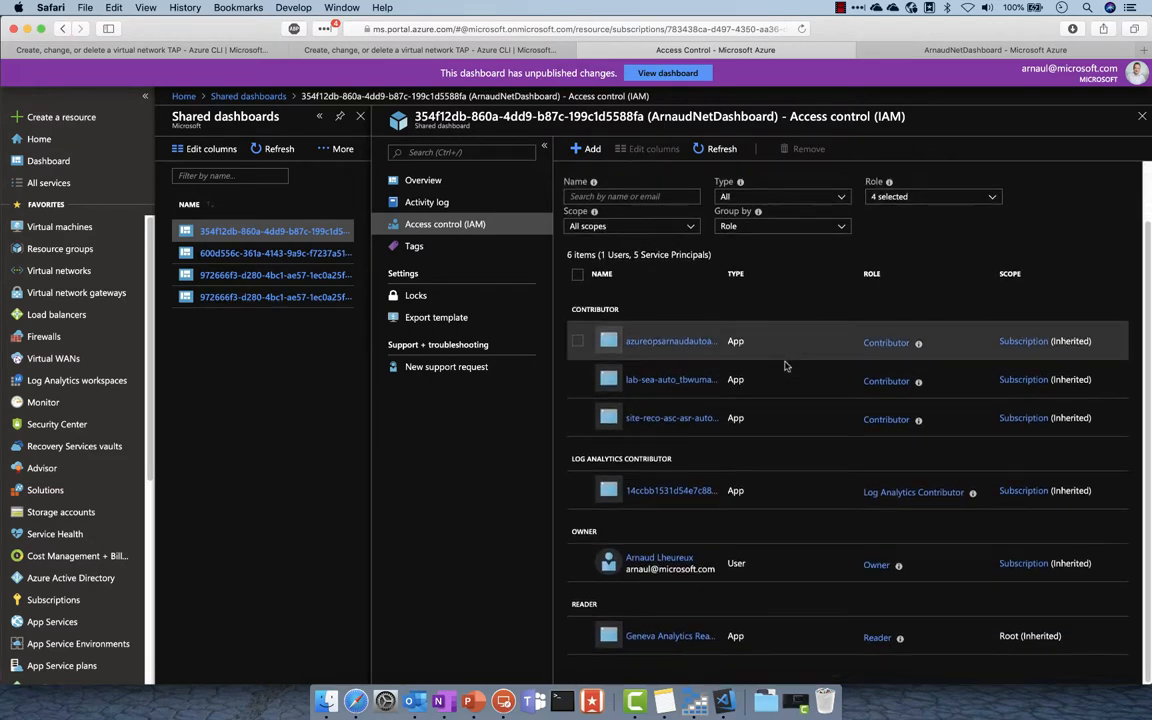